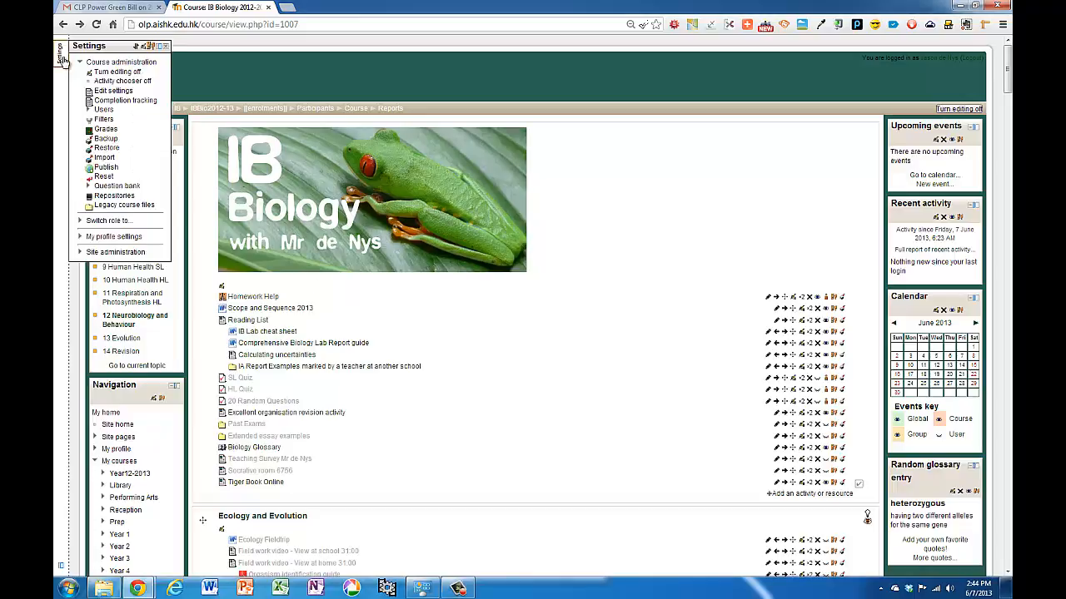
Step: Show the IB Biology question bank filtered to the E2 Perception of Stimuli category
{"action": "left_click", "coordinate": [116, 186]}
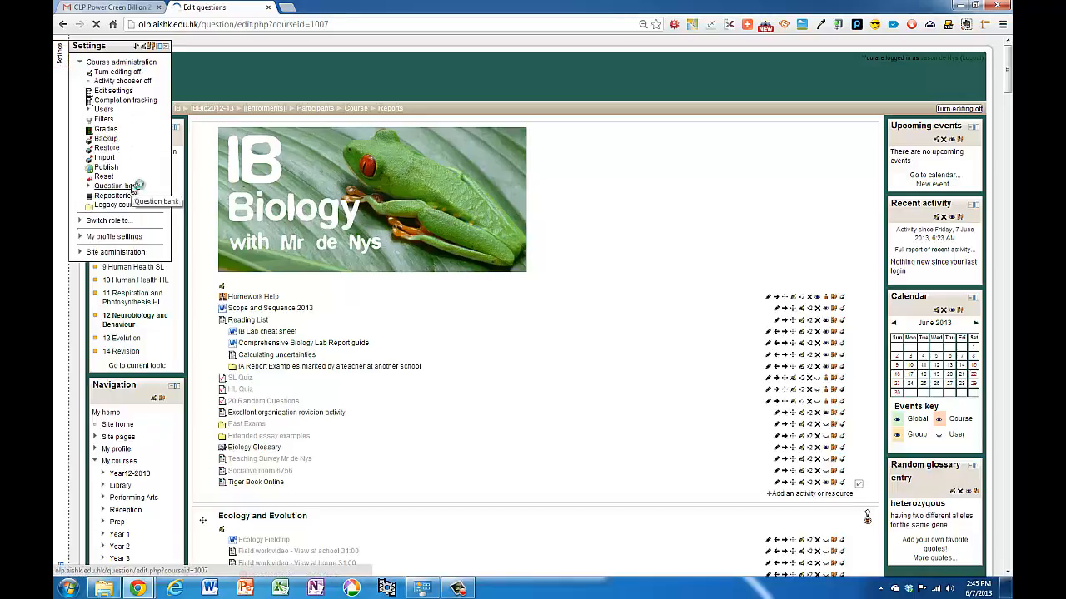
{"action": "left_click", "coordinate": [111, 185]}
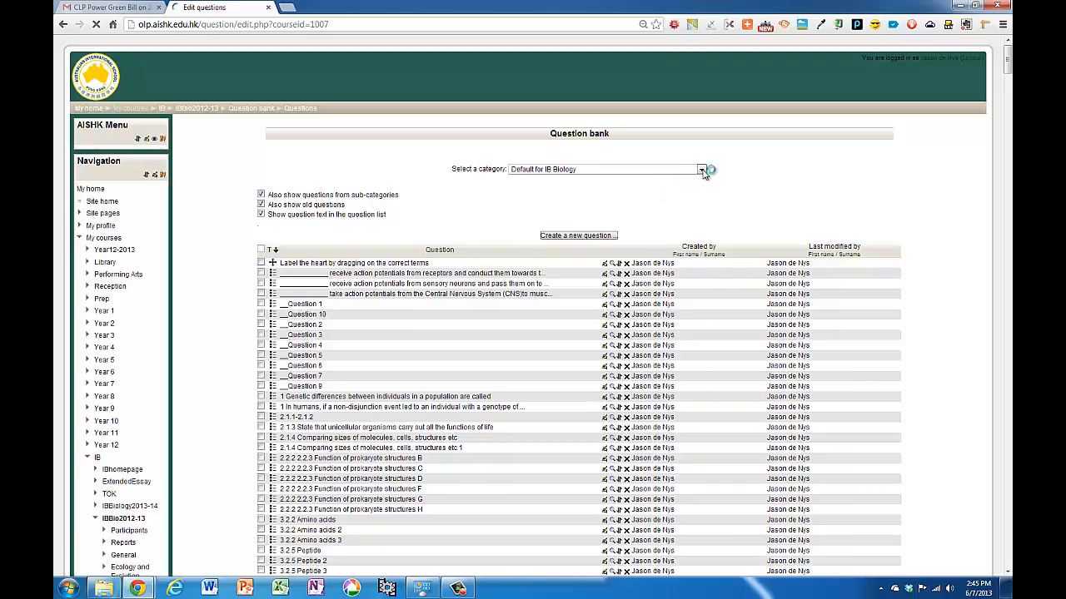
{"action": "left_click", "coordinate": [707, 169]}
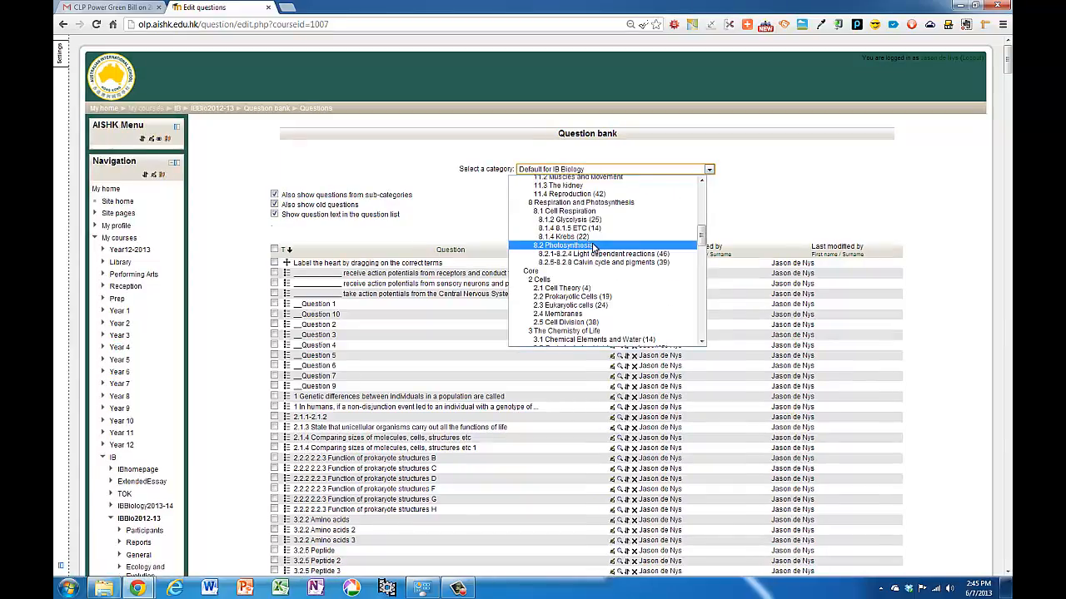
{"action": "scroll", "scroll_direction": "down", "scroll_amount": 3}
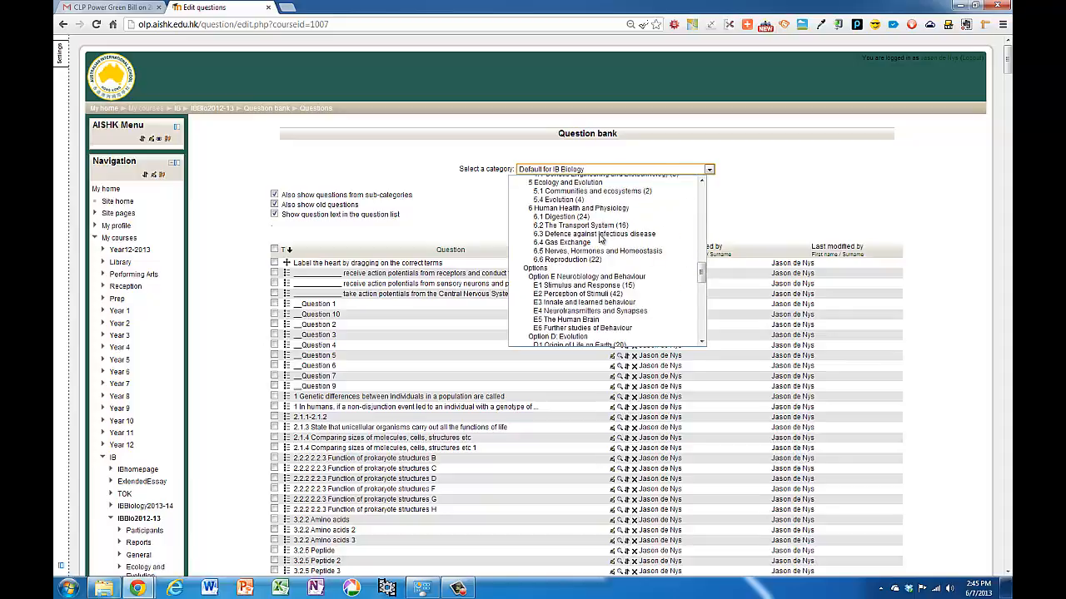
{"action": "left_click", "coordinate": [568, 293]}
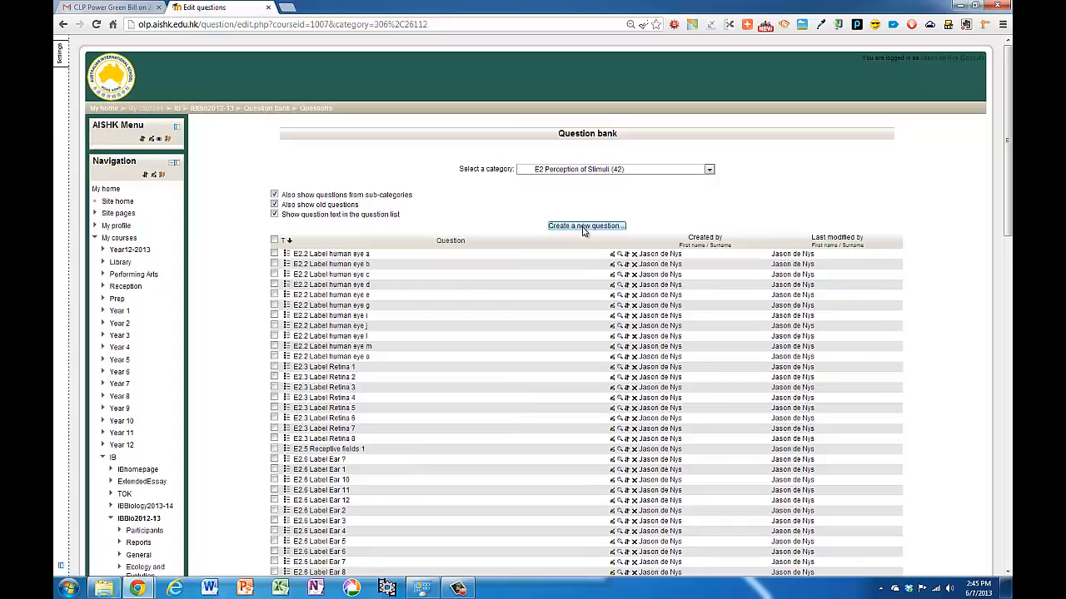
Step: Create a new question of type Drag and drop markers
{"action": "left_click", "coordinate": [583, 225]}
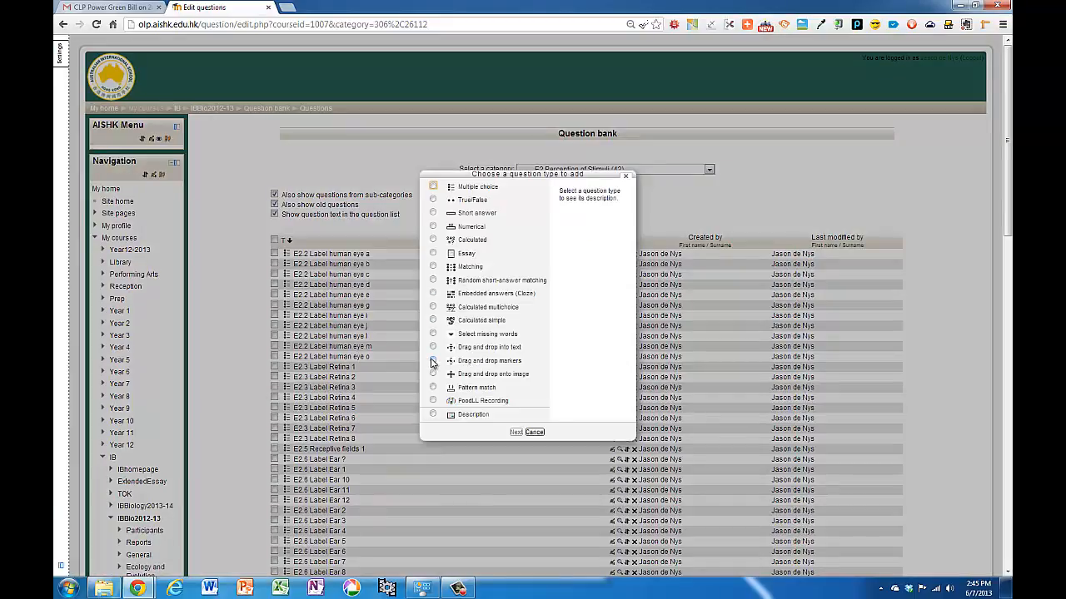
{"action": "left_click", "coordinate": [534, 432]}
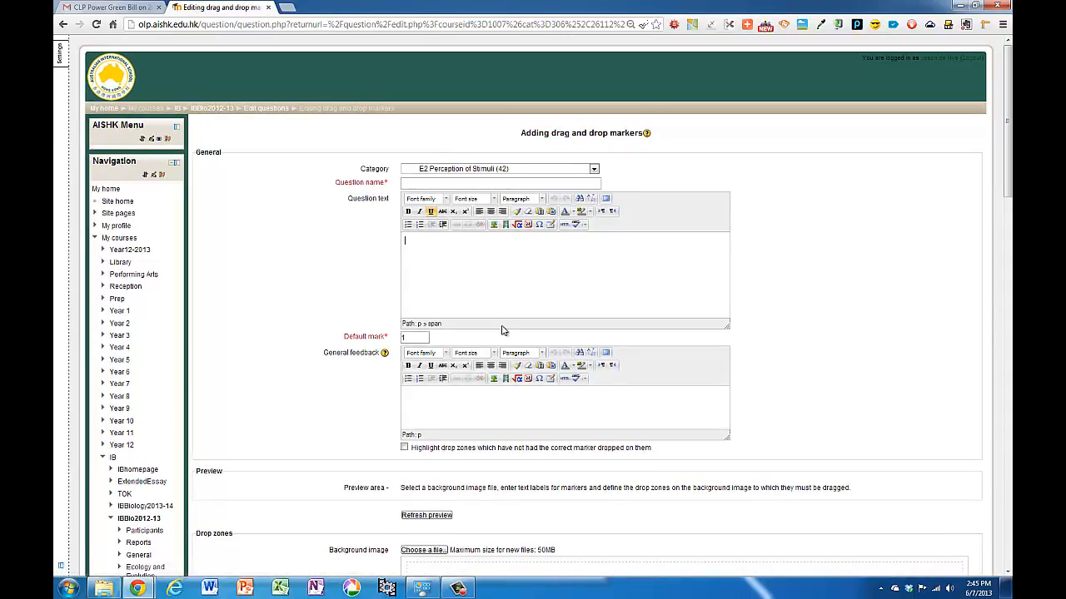
Step: Enter 'Label the ear by dragging the markers' as name and text, with a note to keep the marker circle completely inside
{"action": "type", "text": "Label the ear by dragging the marker"}
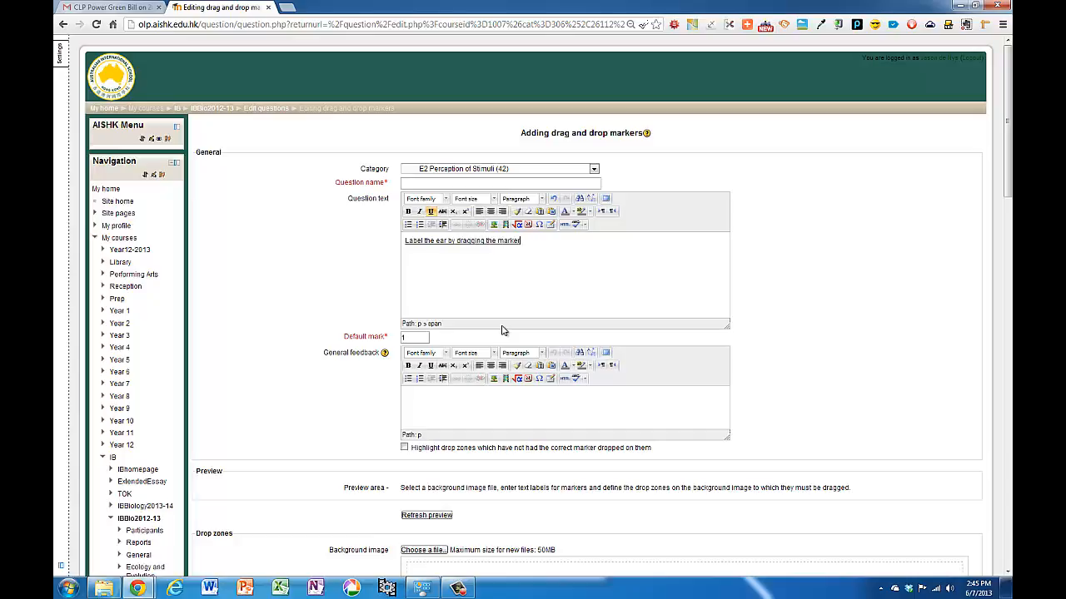
{"action": "type", "text": "s"}
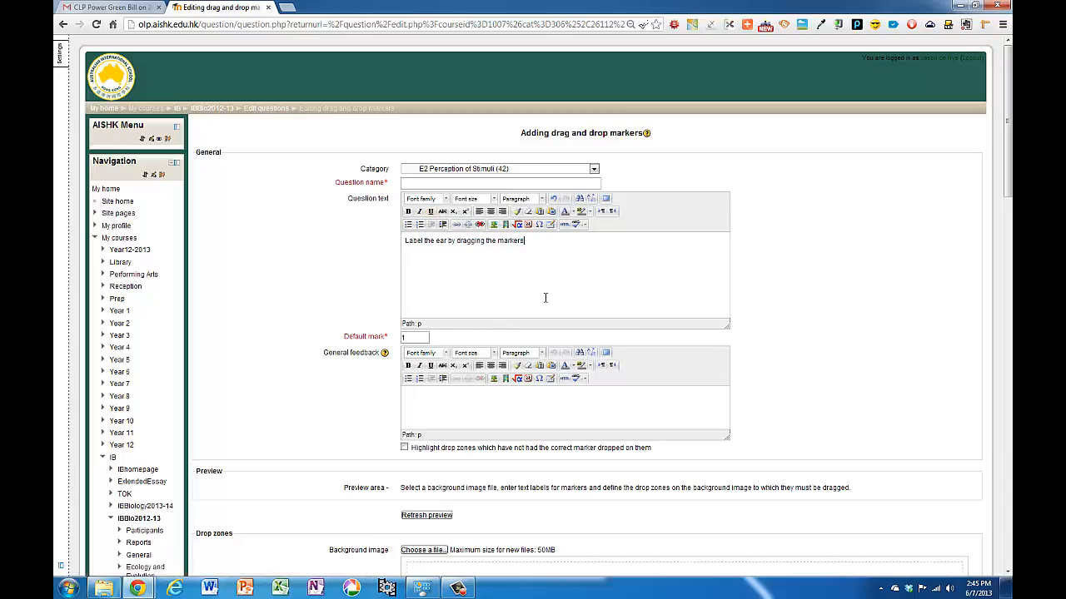
{"action": "triple_click", "coordinate": [463, 240]}
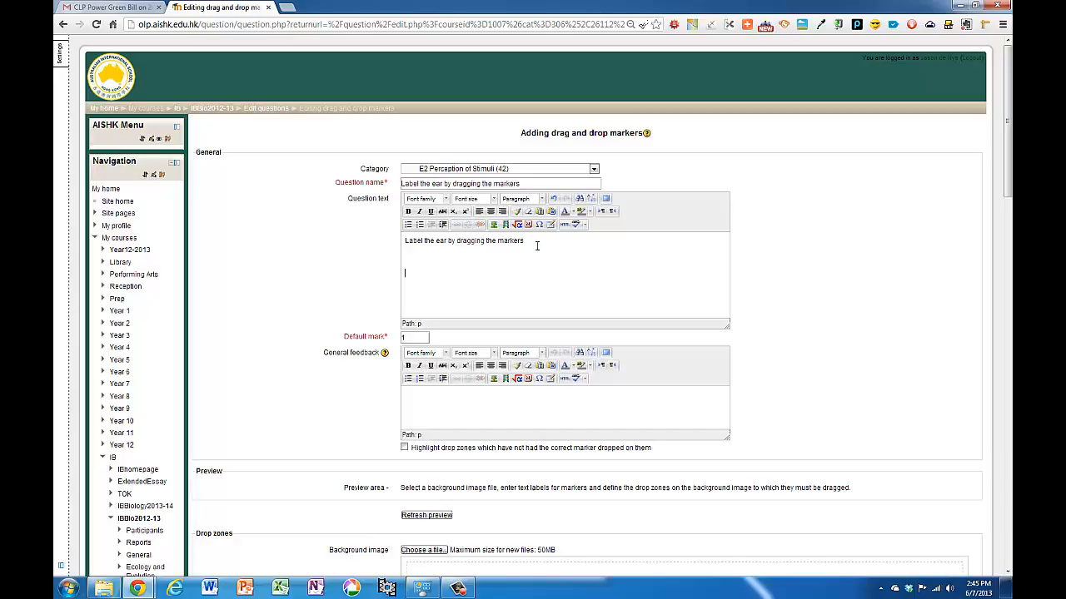
{"action": "type", "text": "(make sure that the little circle attached to teh marker"}
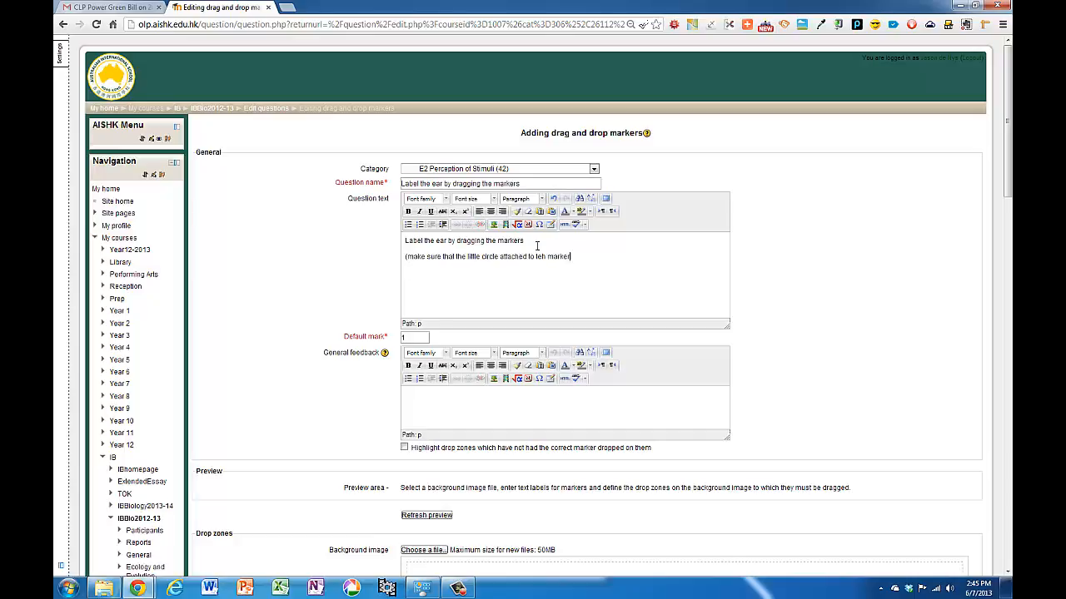
{"action": "type", "text": "the marker is"}
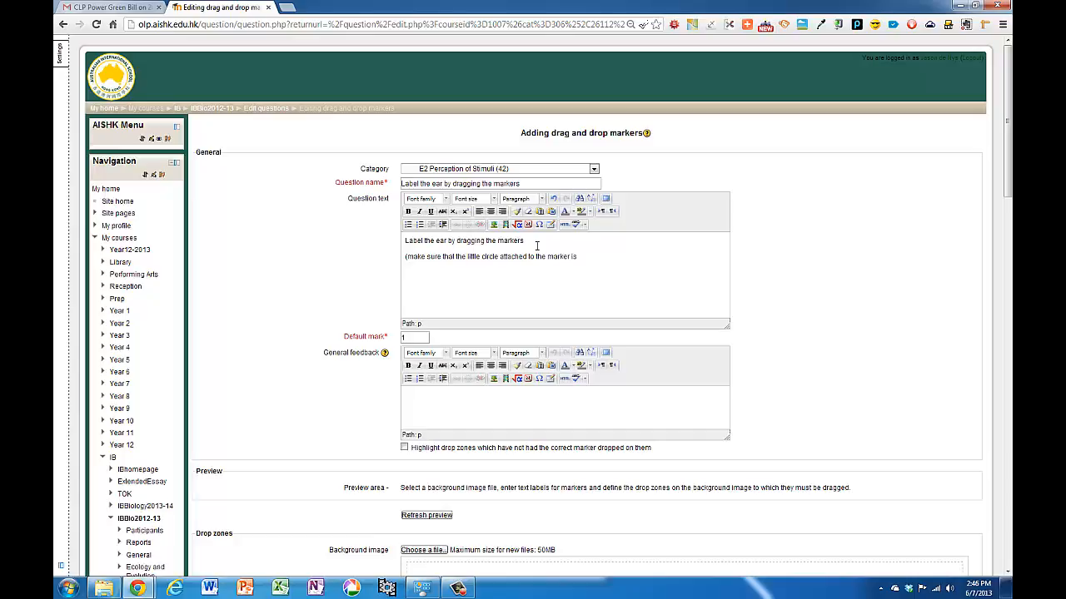
{"action": "type", "text": "completely inside the"}
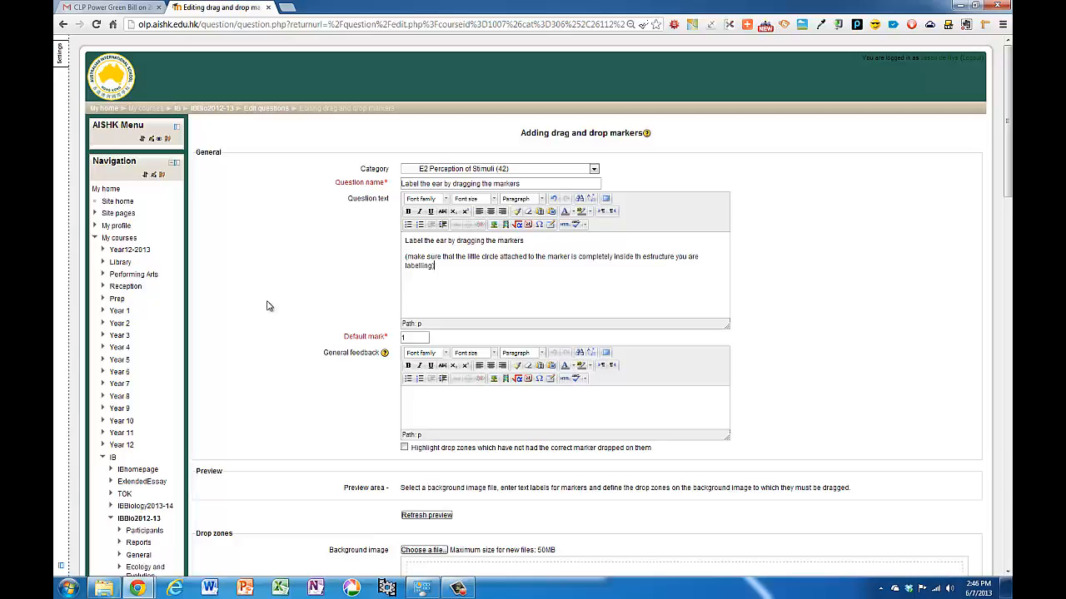
{"action": "scroll", "scroll_direction": "down", "scroll_amount": 3}
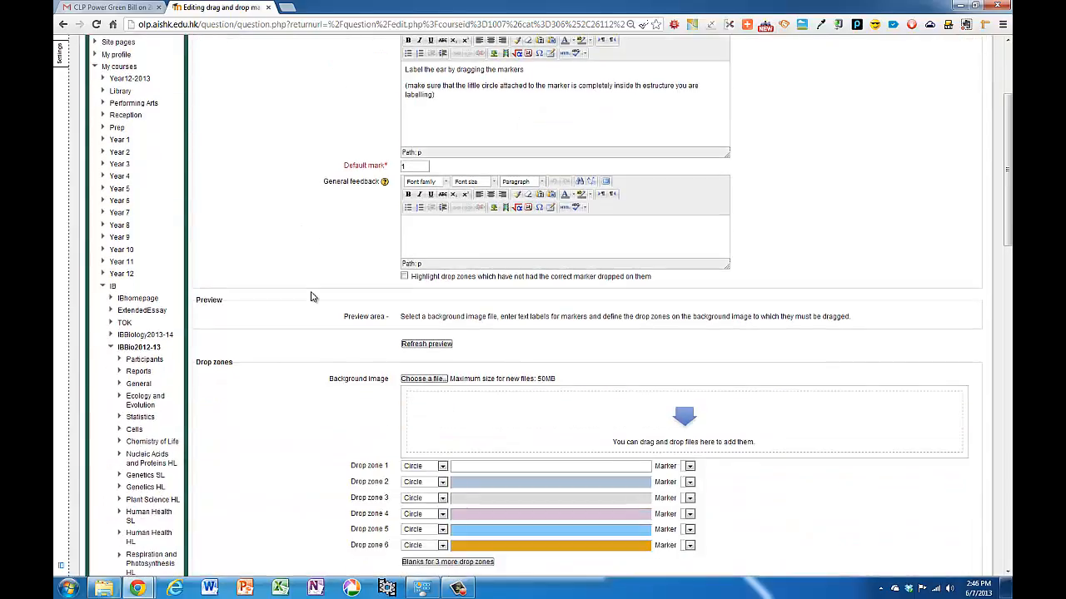
Step: Upload the Ear diagram image as the question's background
{"action": "left_click", "coordinate": [422, 379]}
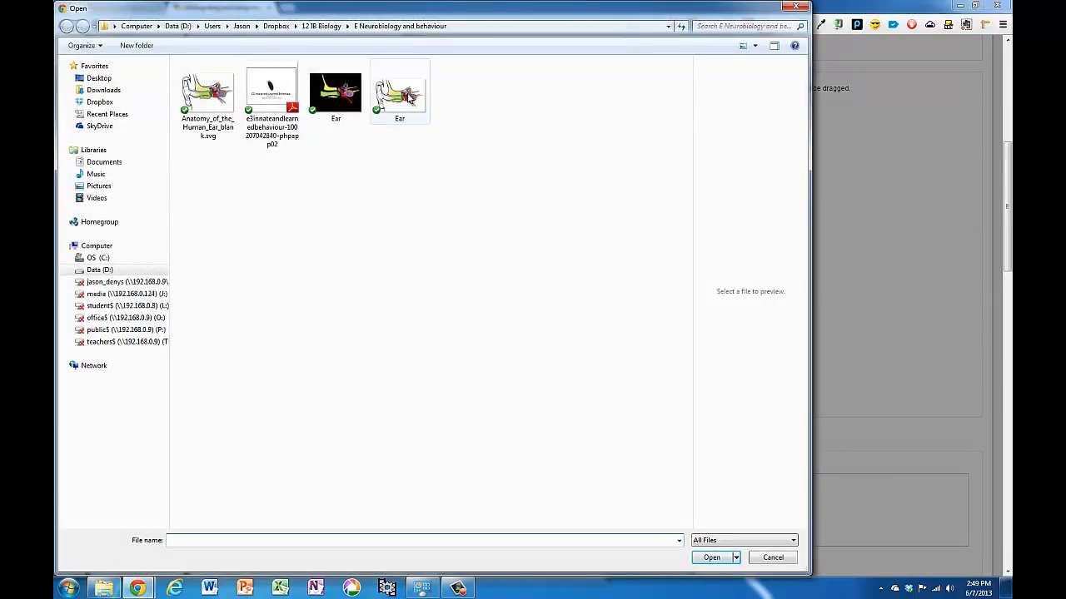
{"action": "left_click", "coordinate": [399, 92]}
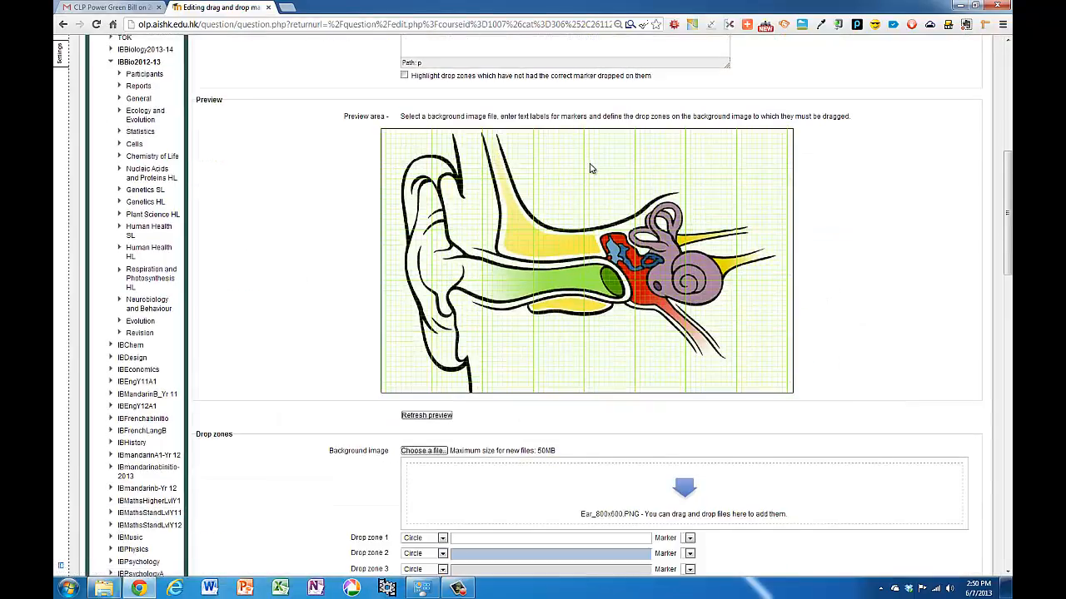
{"action": "mouse_move", "coordinate": [784, 154]}
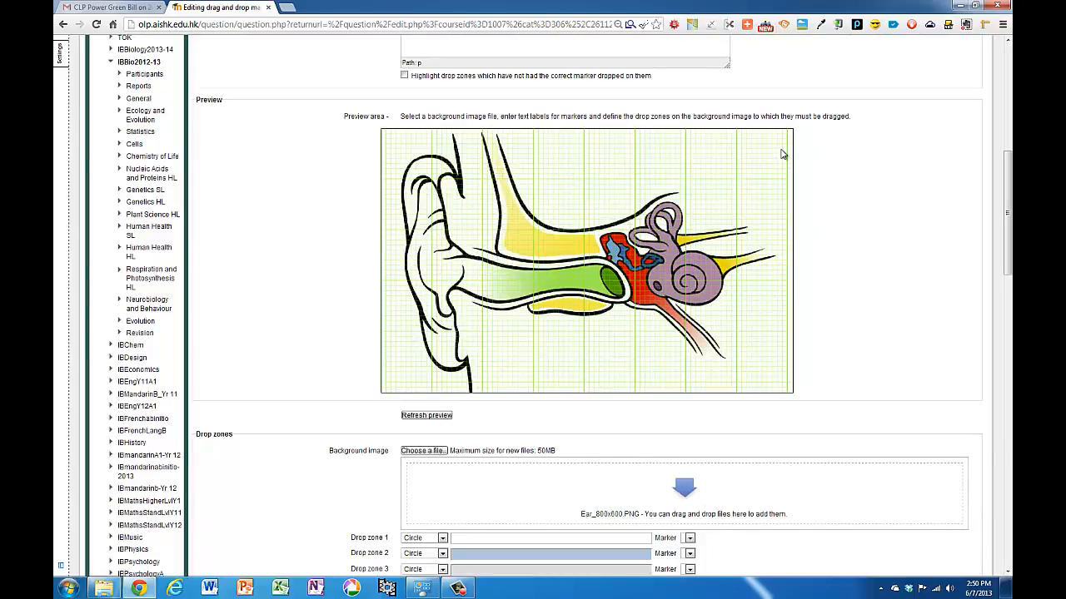
{"action": "mouse_move", "coordinate": [753, 316]}
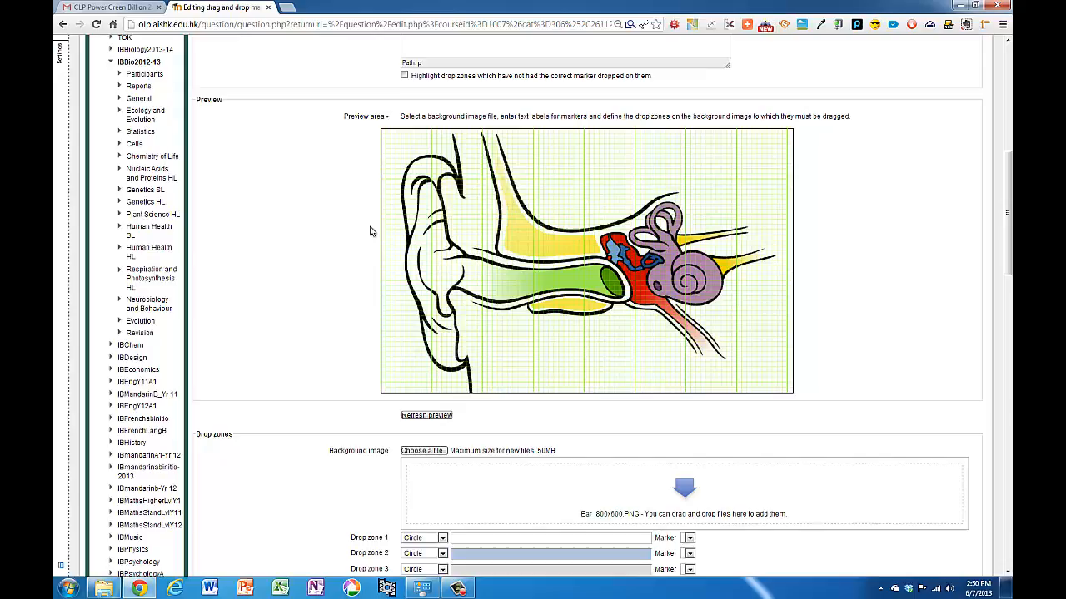
Step: Enter ear-part marker labels including Auditory Canal, Eustacean Tube, Anvil, Stirrup and Semicircular
{"action": "scroll", "scroll_direction": "down", "scroll_amount": 3}
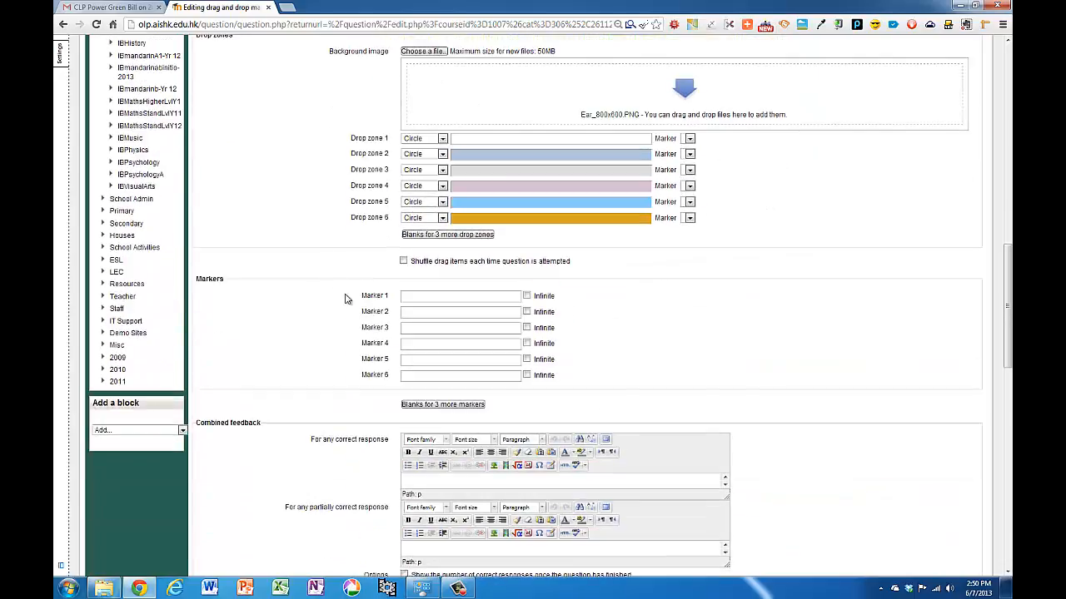
{"action": "left_click", "coordinate": [460, 295]}
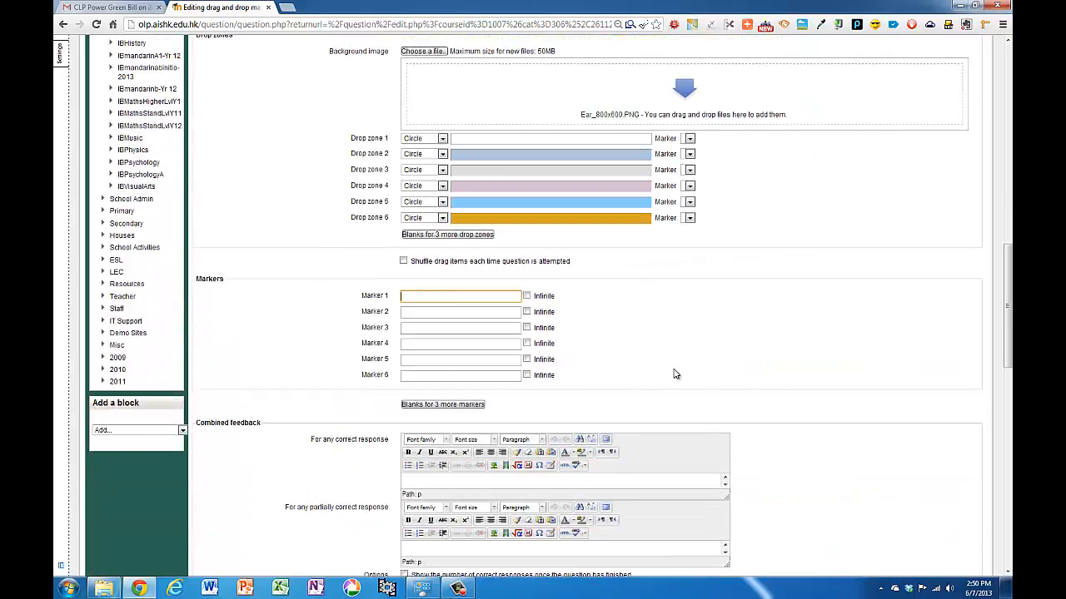
{"action": "type", "text": "Auditory Canal"}
{"action": "left_click", "coordinate": [460, 311]}
{"action": "type", "text": "Pinna"}
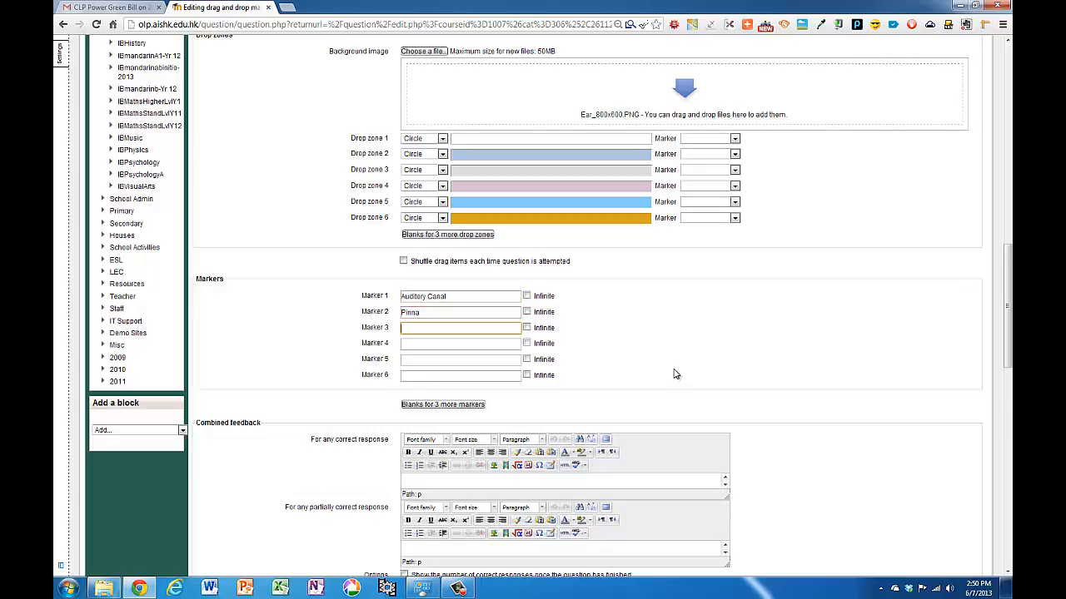
{"action": "type", "text": "Eustacean Tube"}
{"action": "left_click", "coordinate": [460, 360]}
{"action": "type", "text": "Ha"}
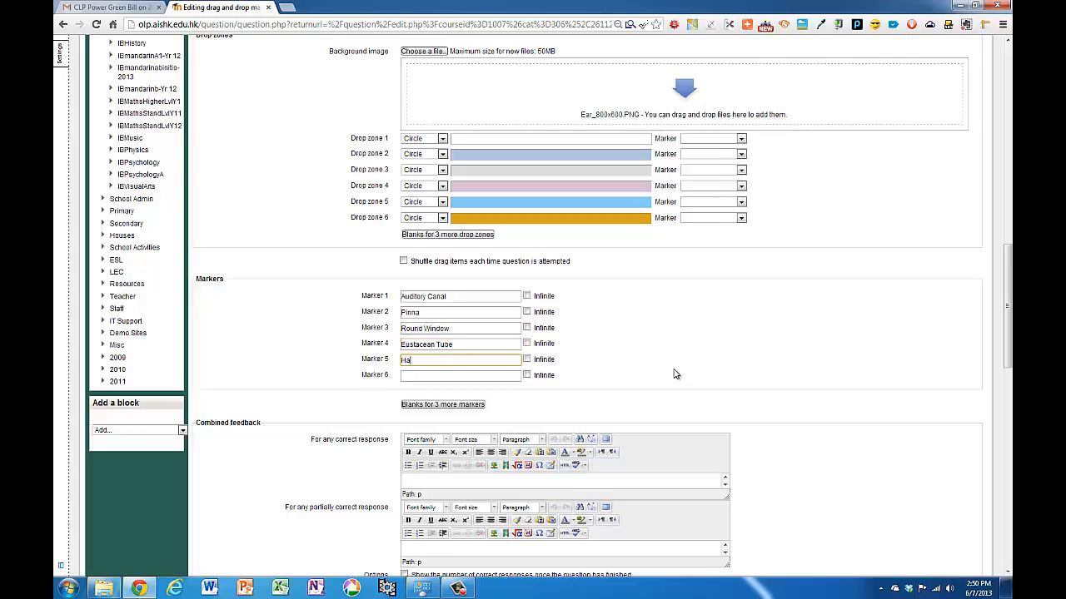
{"action": "type", "text": "Anvil"}
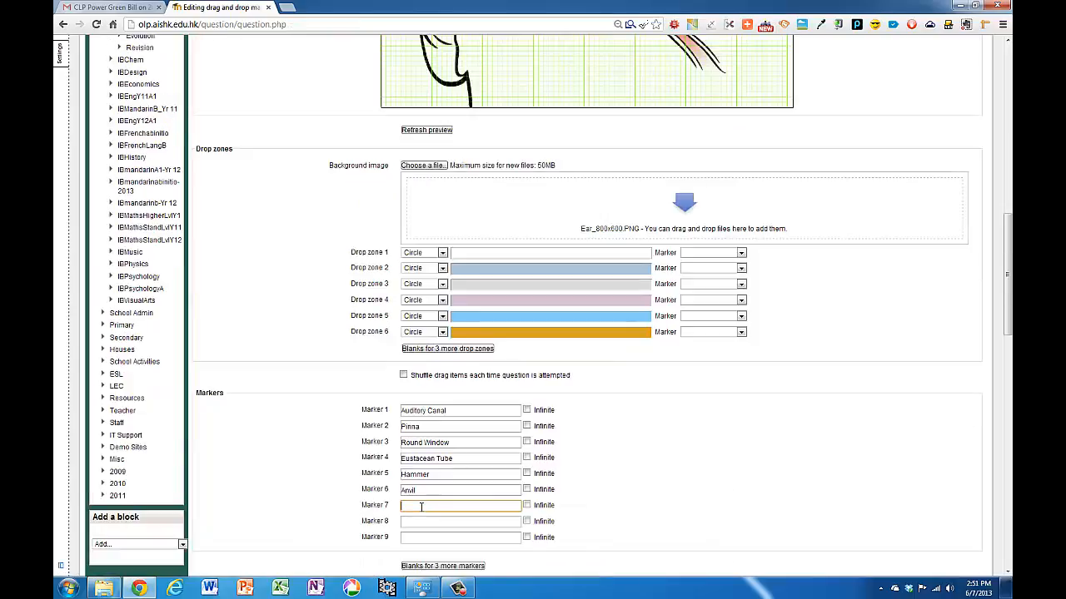
{"action": "type", "text": "Stirrup"}
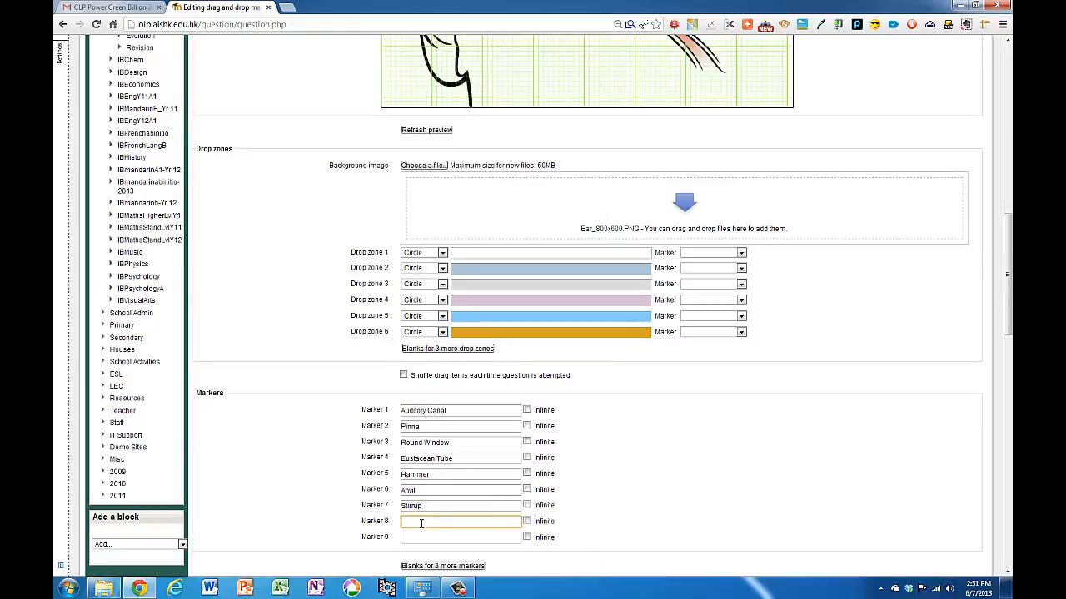
{"action": "type", "text": "Semi"}
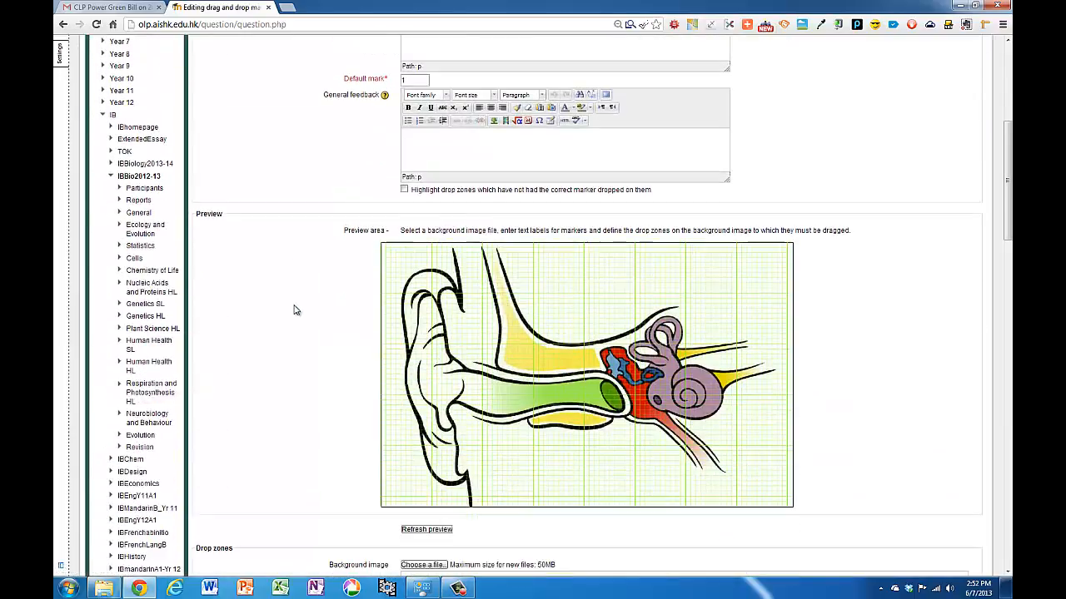
{"action": "mouse_move", "coordinate": [363, 455]}
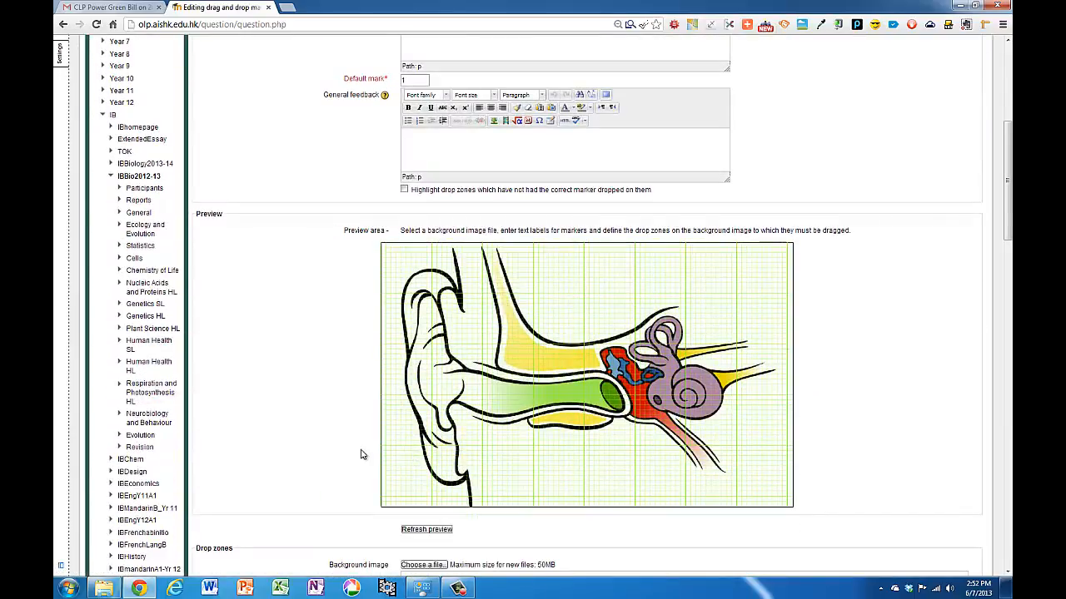
Step: Assign Pinna to Drop zone 1 and make its shape a rectangle
{"action": "scroll", "scroll_direction": "down", "scroll_amount": 3}
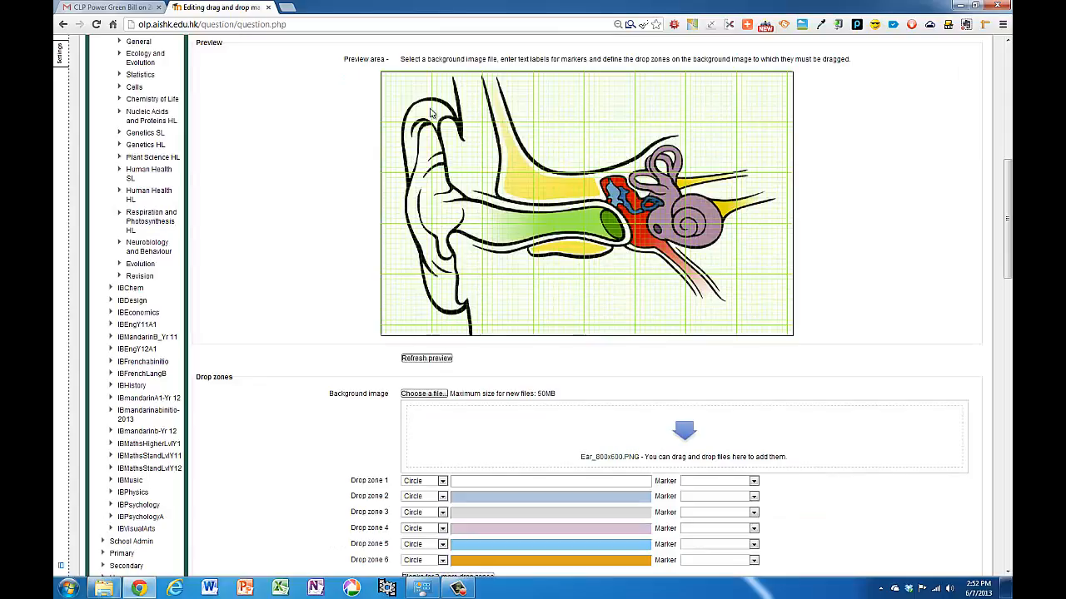
{"action": "scroll", "scroll_direction": "down", "scroll_amount": 3}
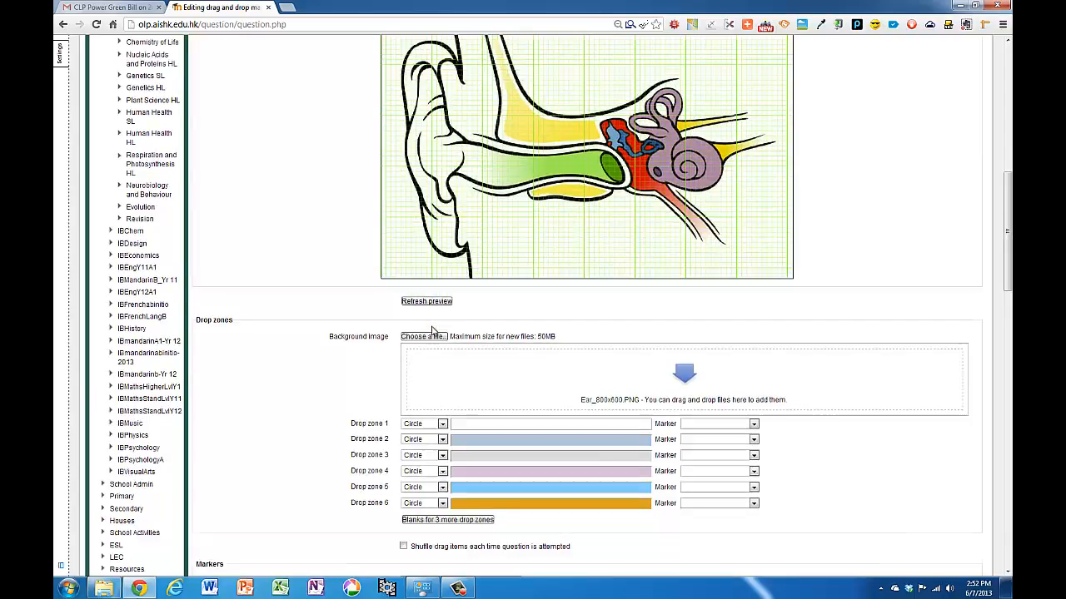
{"action": "left_click", "coordinate": [753, 310]}
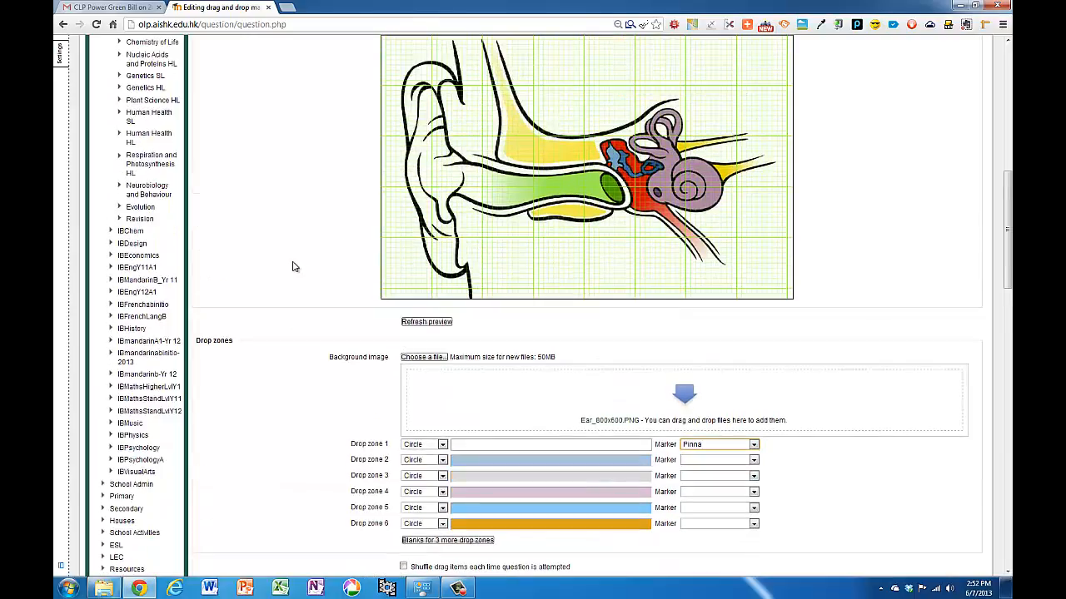
{"action": "left_click", "coordinate": [442, 445]}
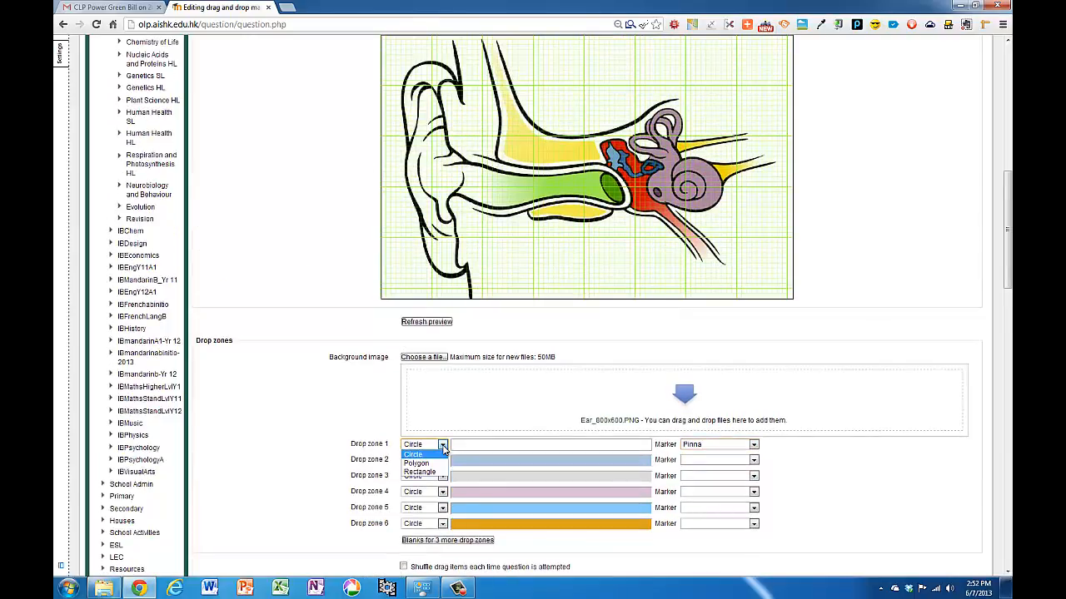
{"action": "left_click", "coordinate": [420, 471]}
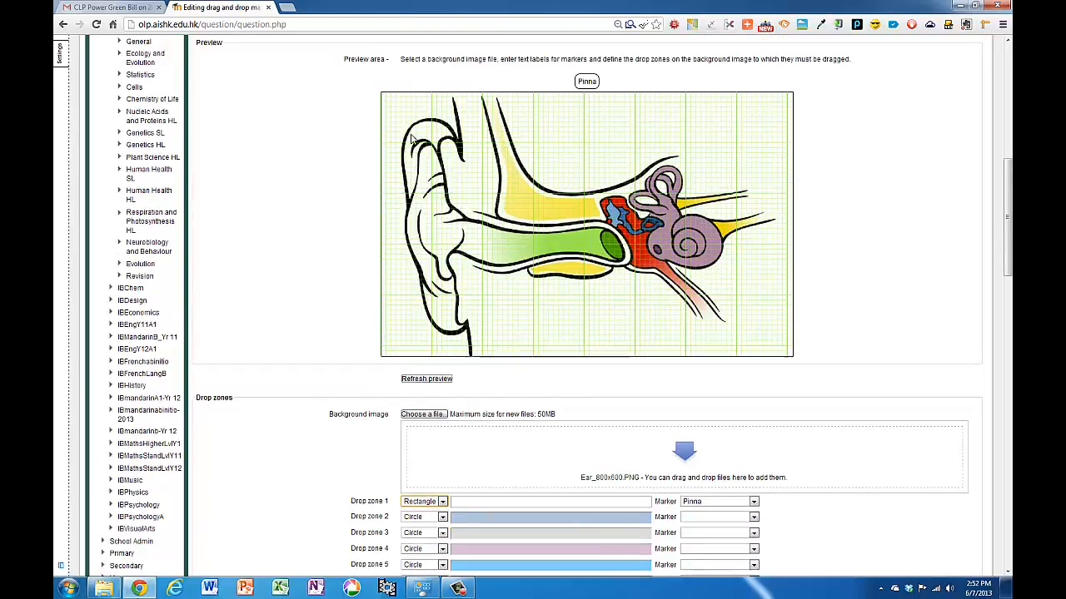
{"action": "mouse_move", "coordinate": [397, 123]}
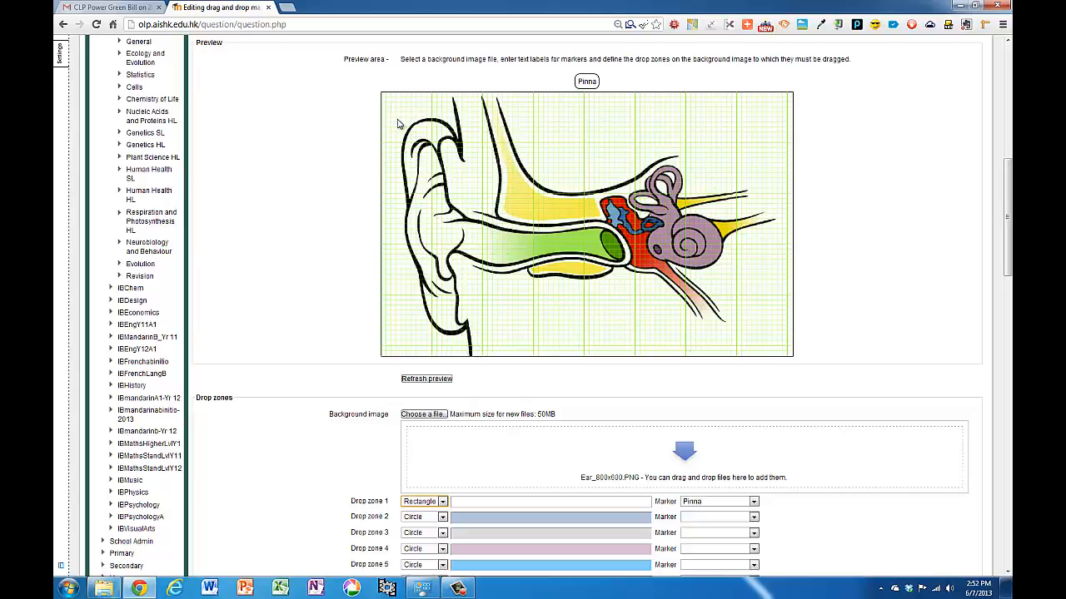
{"action": "mouse_move", "coordinate": [392, 121]}
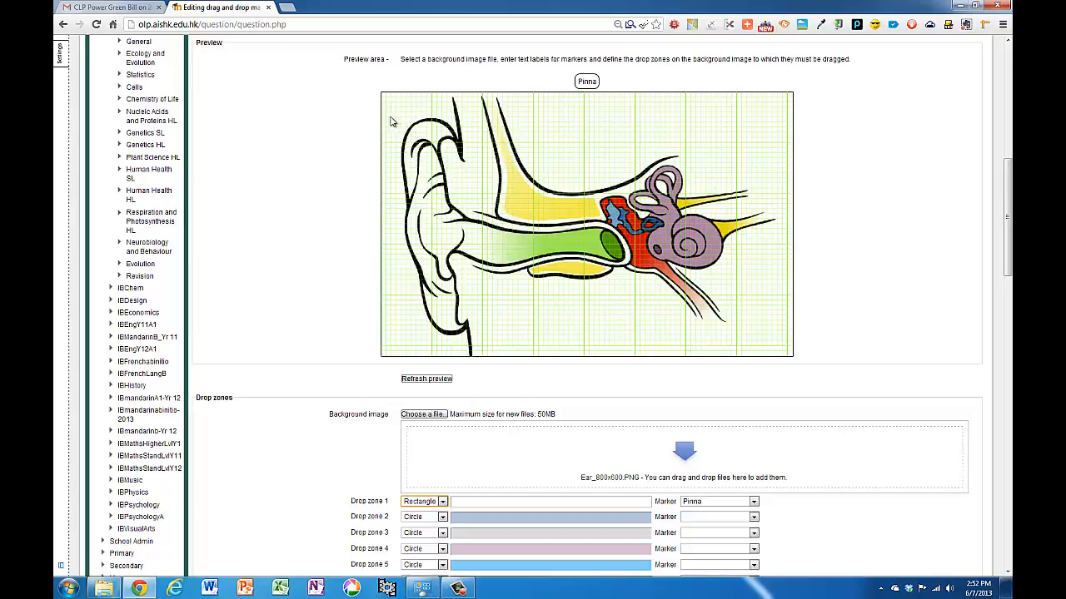
{"action": "mouse_move", "coordinate": [402, 119]}
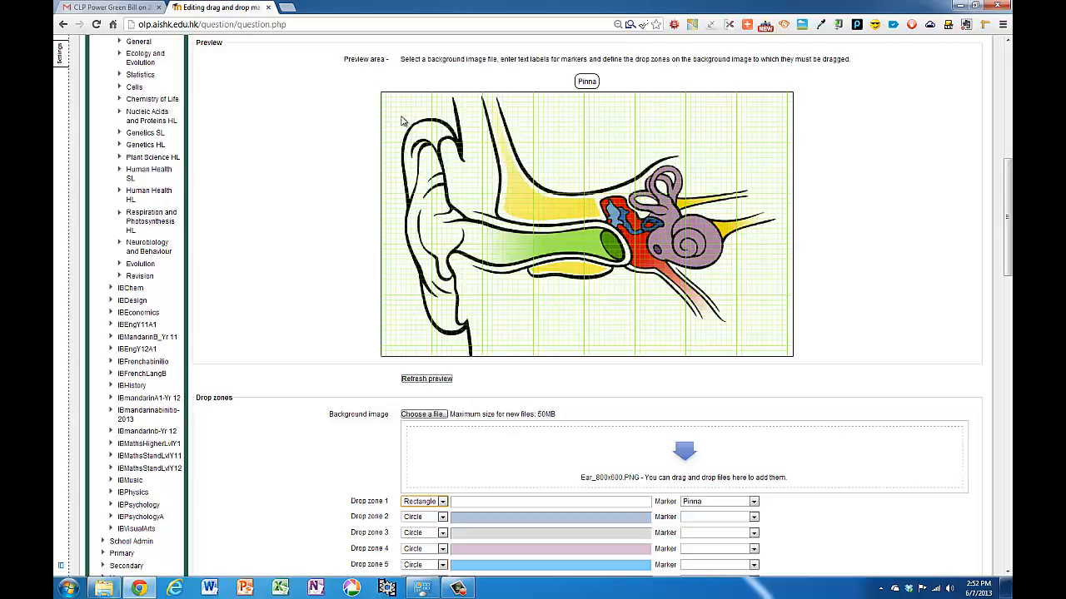
Step: Start Drop zone 1's coordinates at 40,50
{"action": "scroll", "scroll_direction": "down", "scroll_amount": 3}
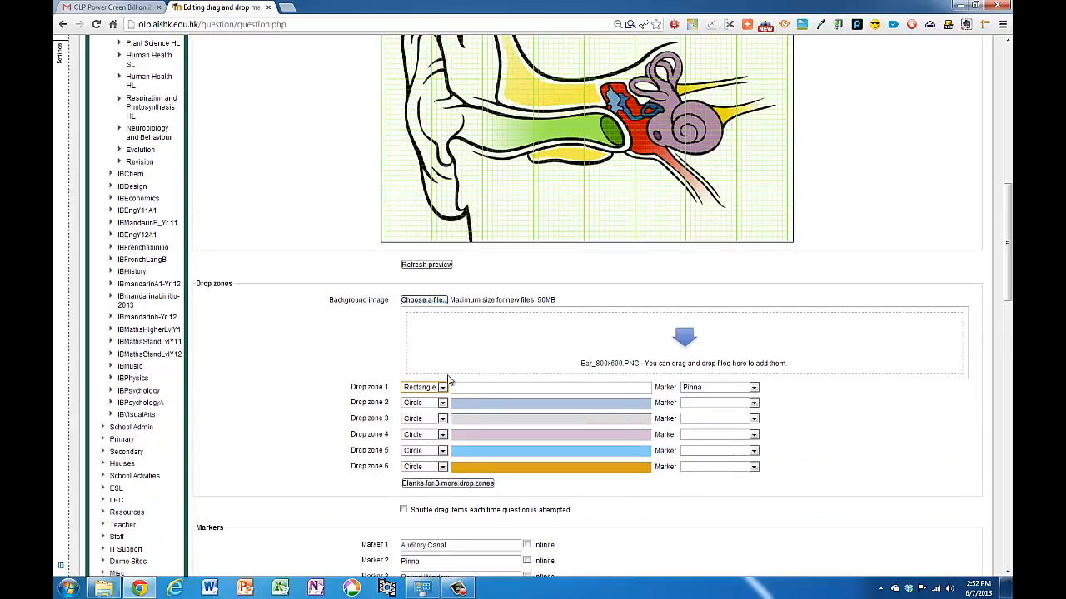
{"action": "left_click", "coordinate": [550, 387]}
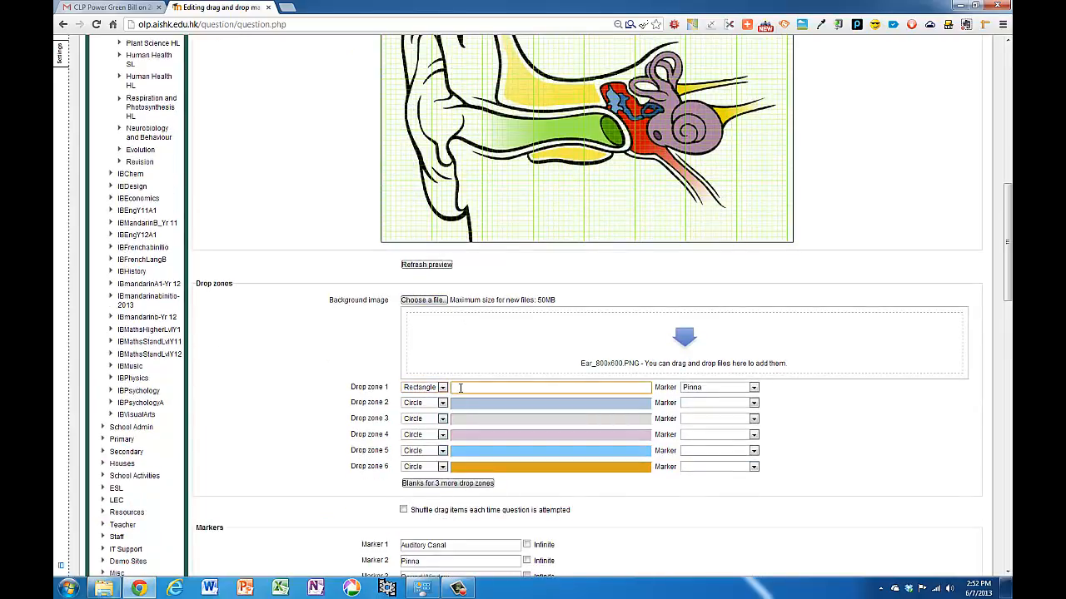
{"action": "type", "text": "40"}
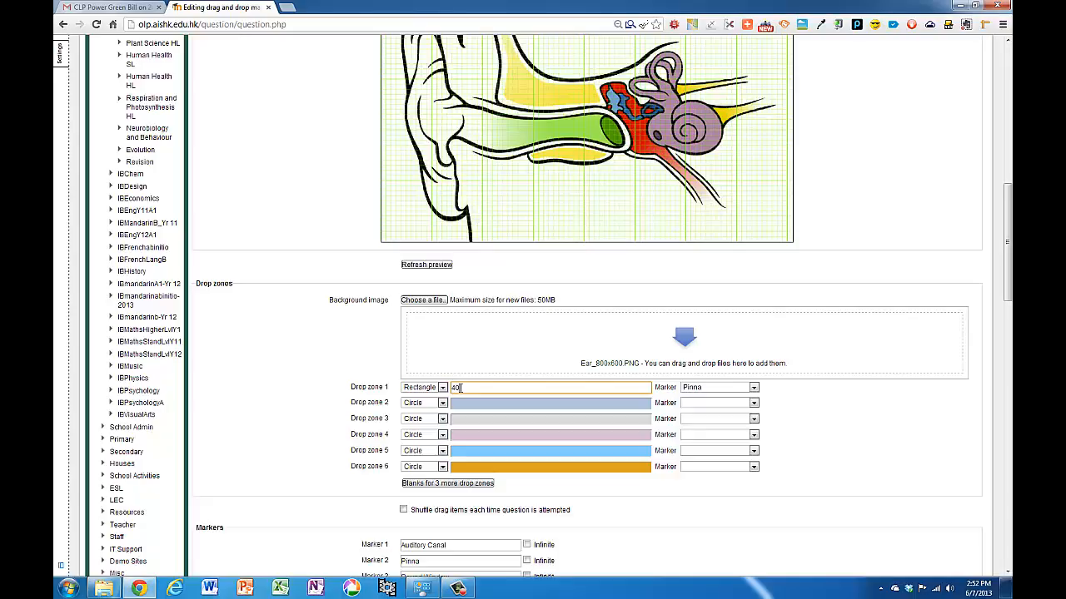
{"action": "type", "text": "5d"}
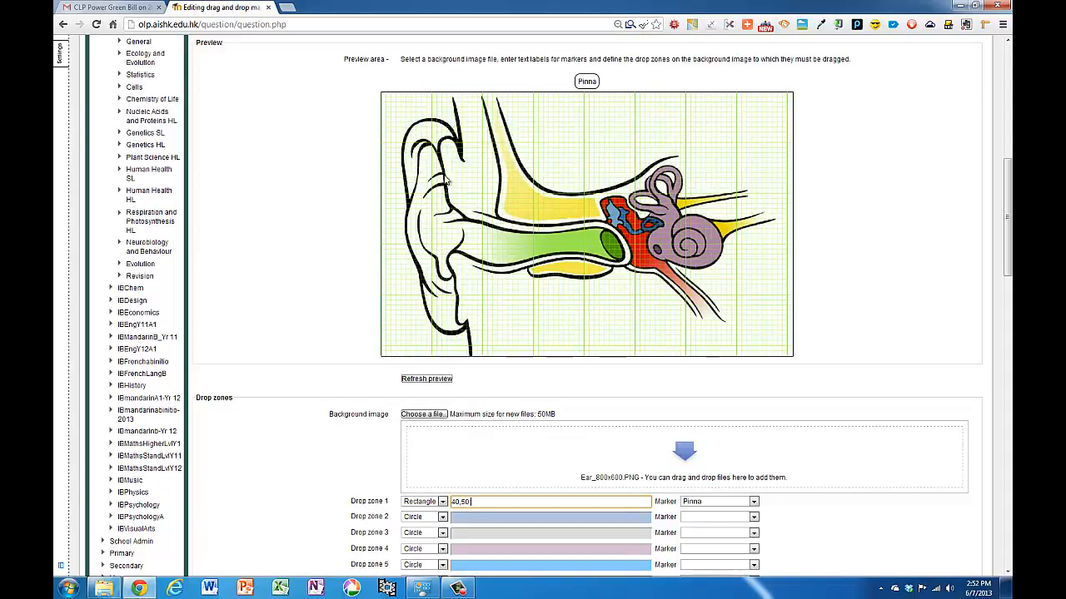
{"action": "mouse_move", "coordinate": [442, 291]}
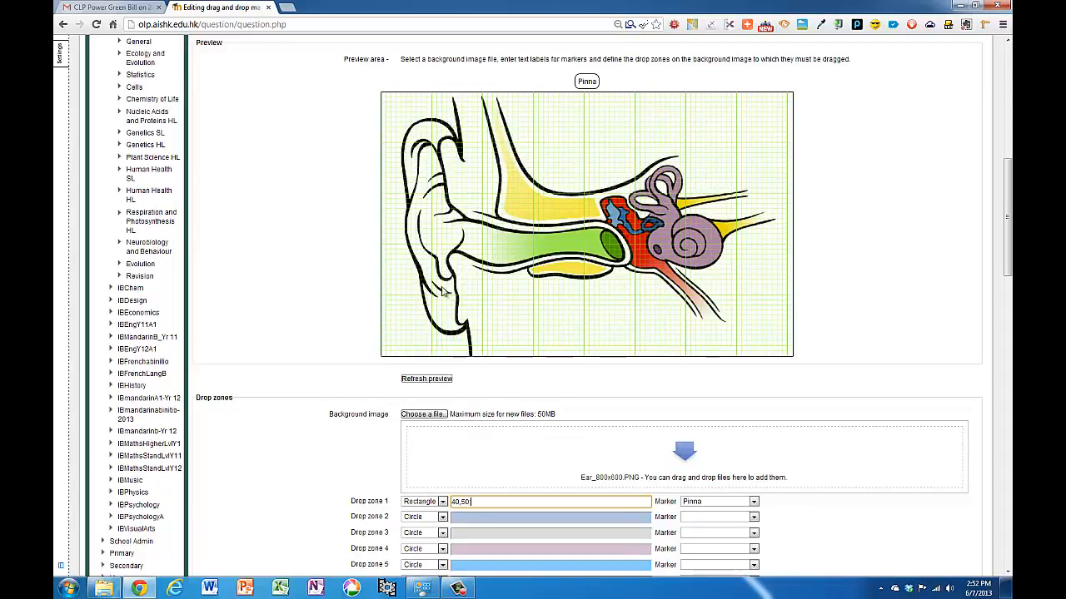
{"action": "scroll", "scroll_direction": "down", "scroll_amount": 3}
{"action": "type", "text": ";120,420"}
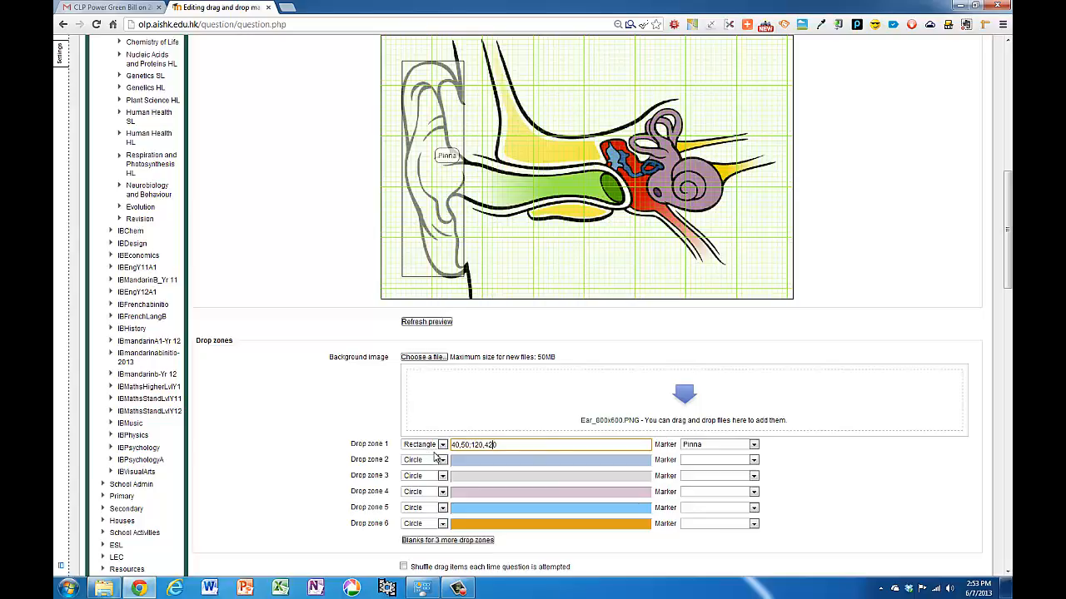
{"action": "mouse_move", "coordinate": [749, 459]}
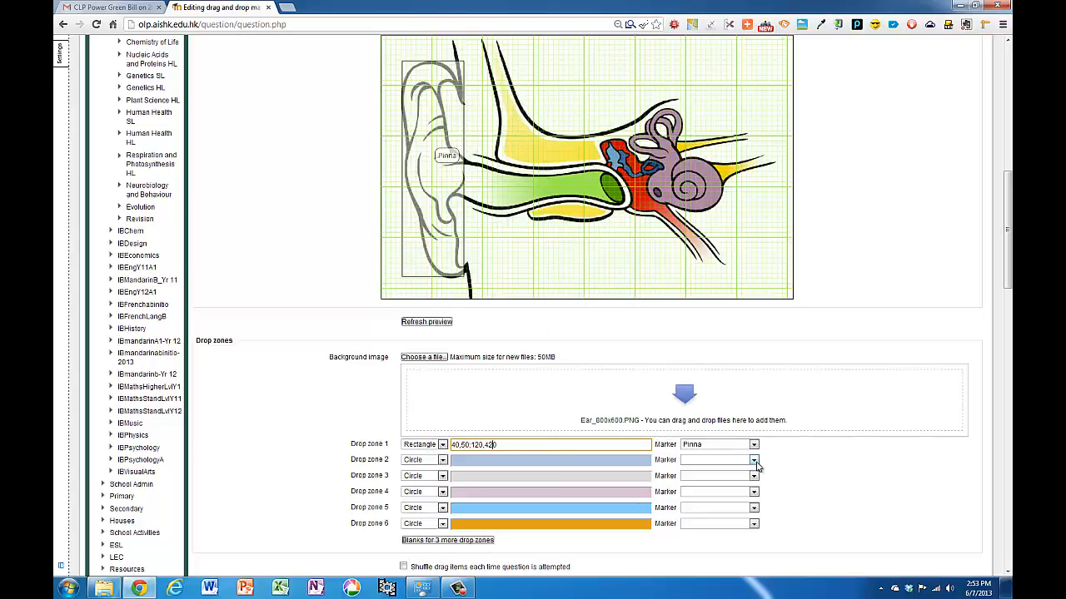
Step: Assign the Ear Drum marker to Drop zone 2
{"action": "left_click", "coordinate": [749, 461]}
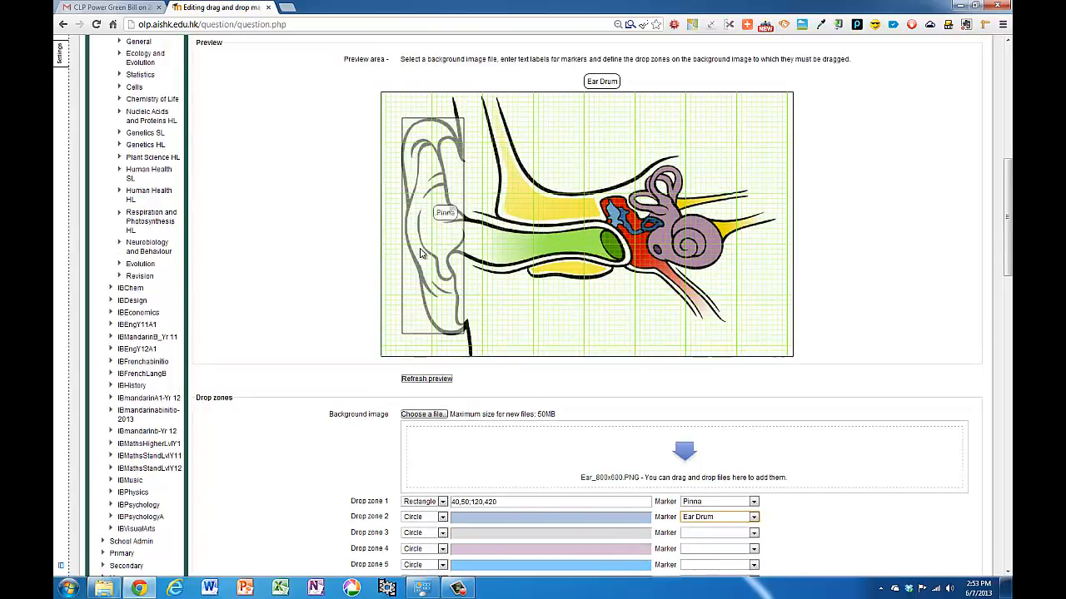
Step: Give Drop zone 2 circle coordinates and drag the Ear Drum circle onto the eardrum at 450,300;33
{"action": "left_click", "coordinate": [549, 517]}
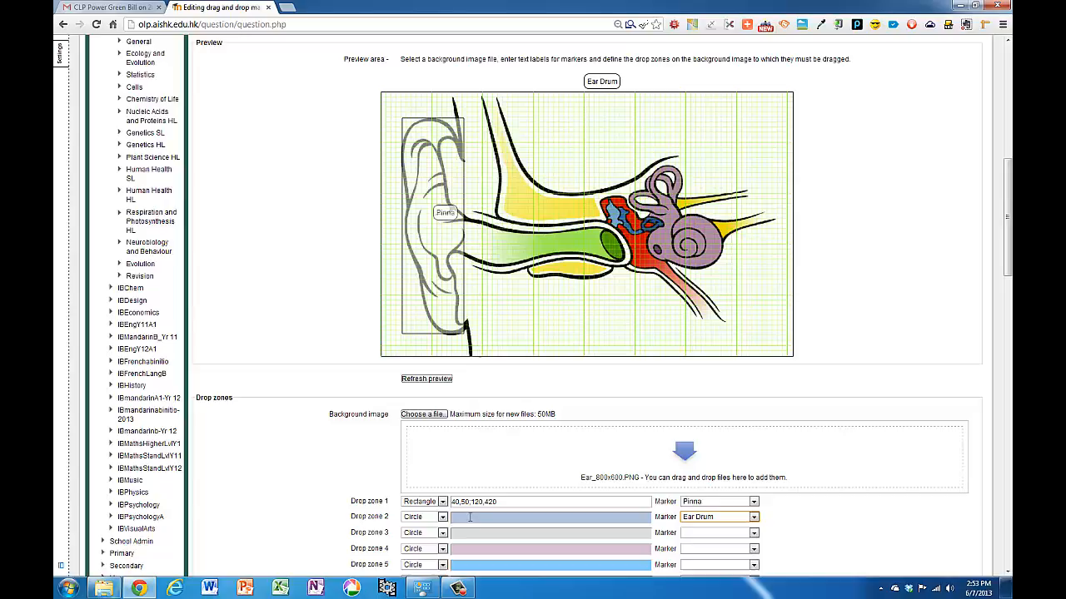
{"action": "type", "text": "55"}
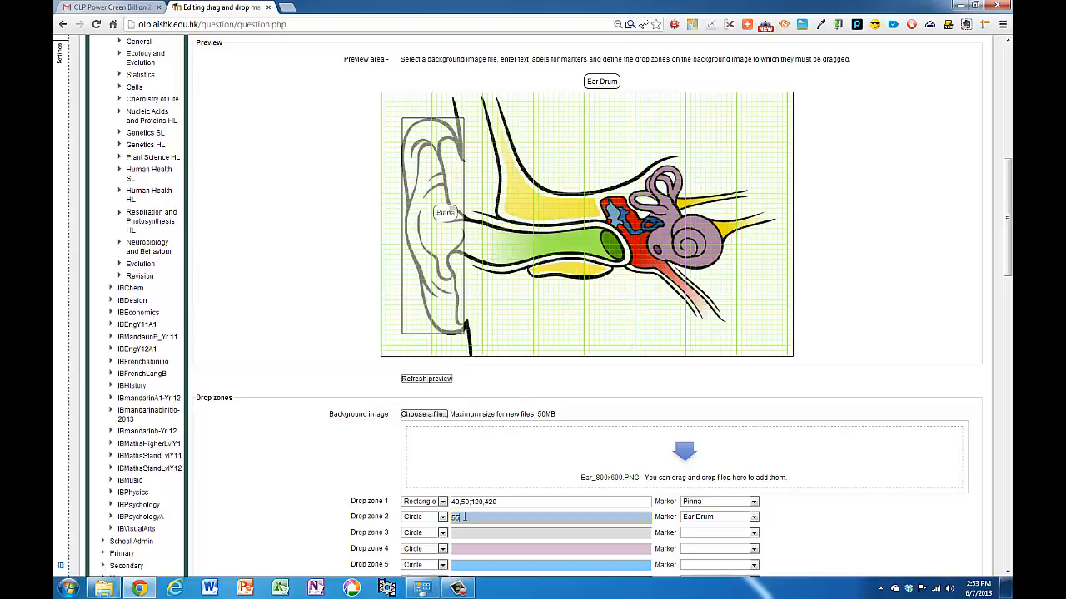
{"action": "type", "text": "550,"}
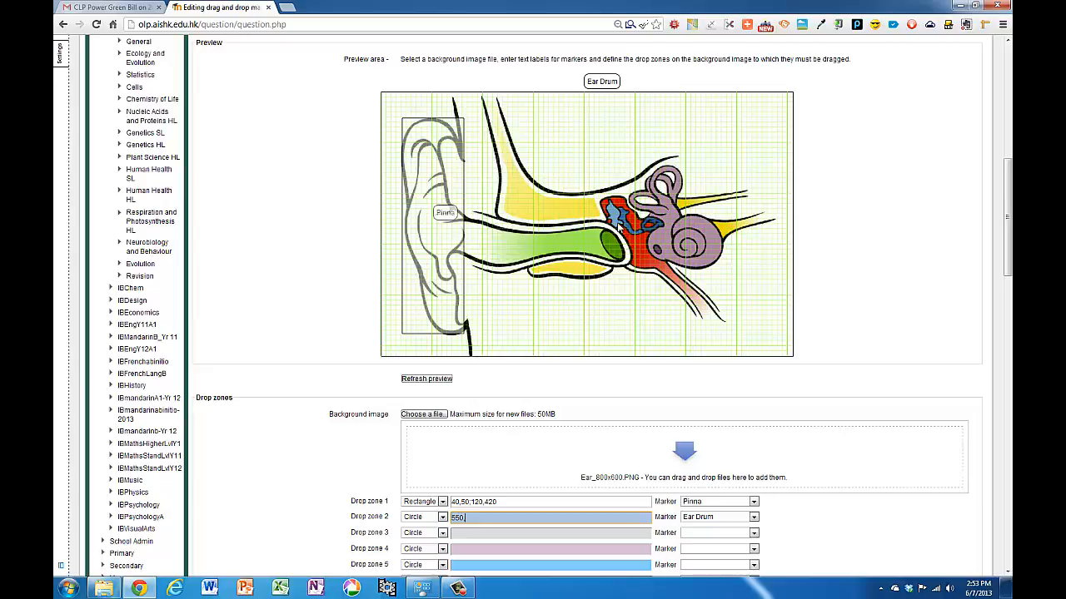
{"action": "type", "text": ",5"}
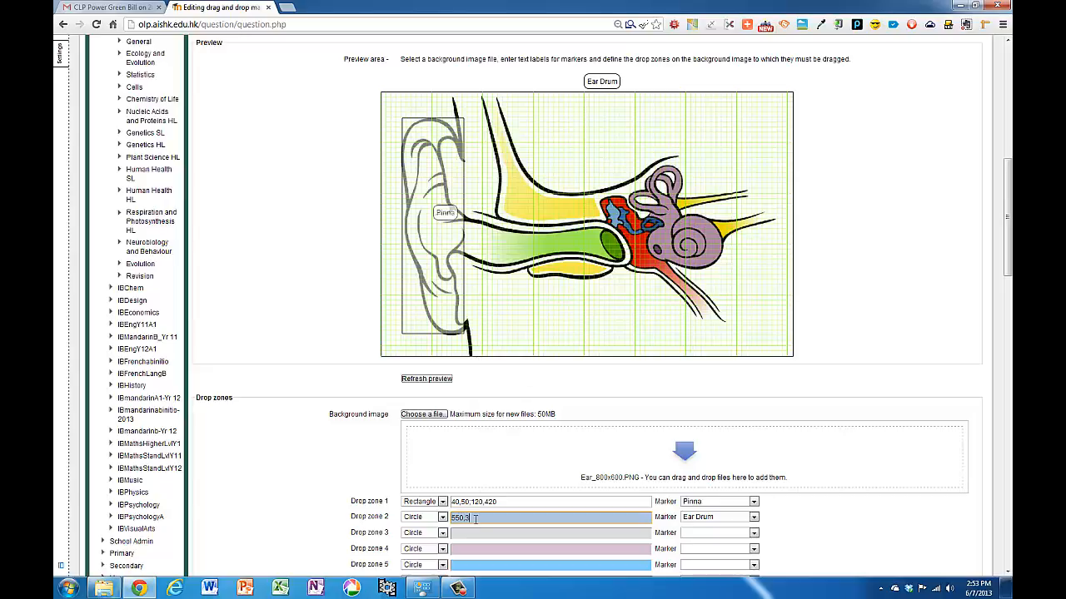
{"action": "type", "text": "00;30"}
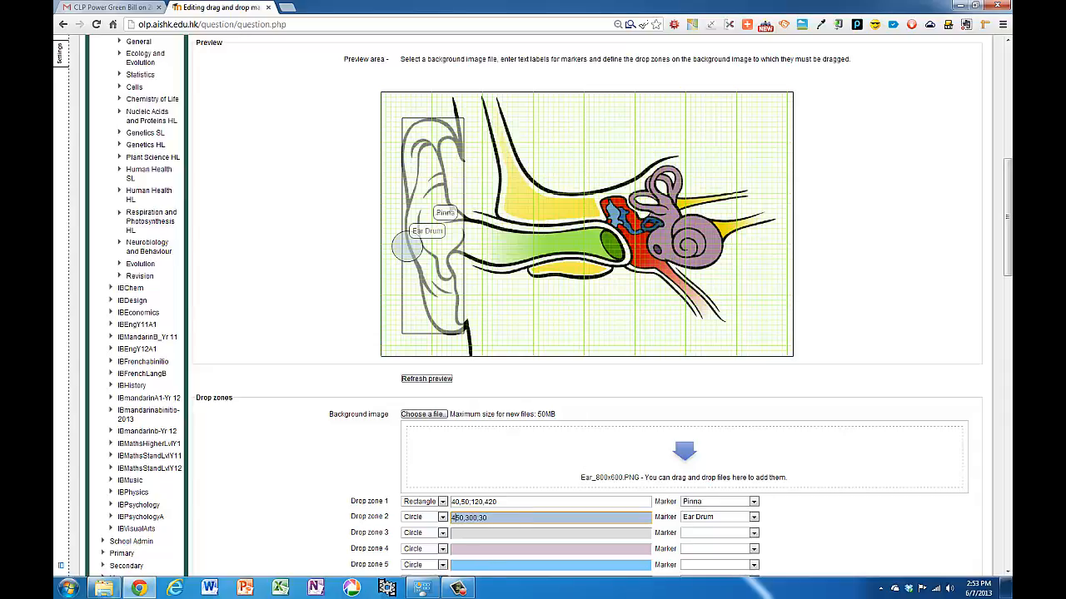
{"action": "left_click_drag", "start_coordinate": [427, 231], "coordinate": [610, 231]}
{"action": "type", "text": "540,305;13"}
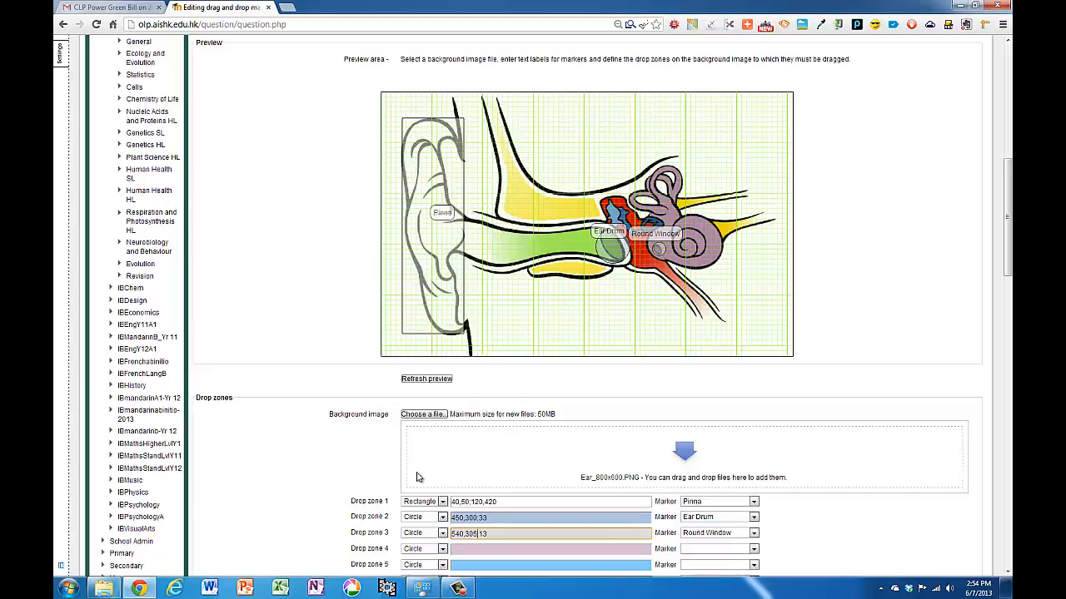
{"action": "mouse_move", "coordinate": [520, 471]}
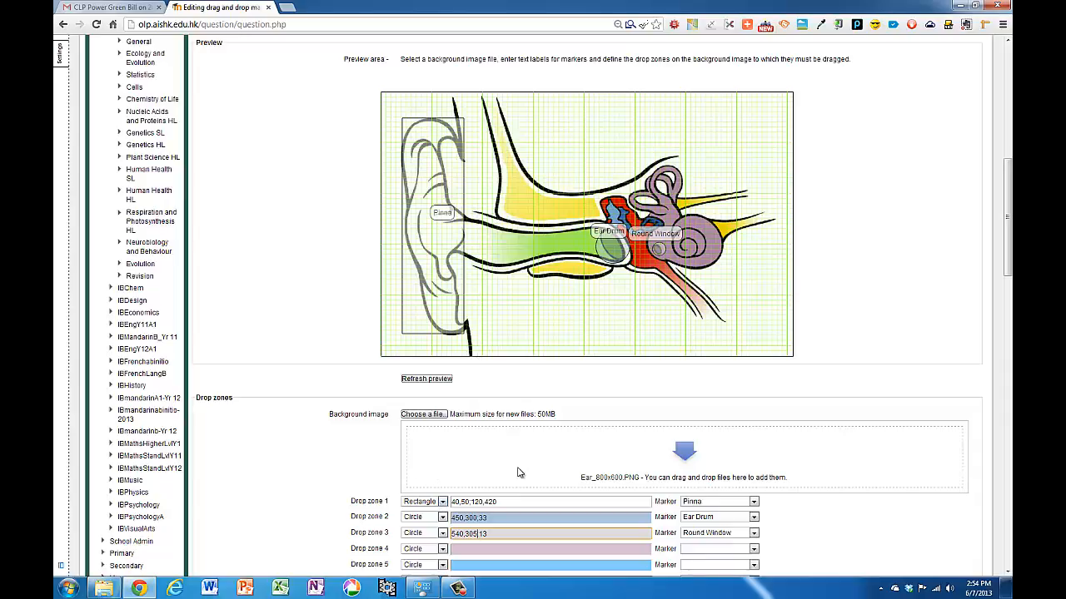
Step: Make Drop zone 4 a polygon at 530,340;590,340;680,450;620,450 and assign Eustacean Tube
{"action": "left_click", "coordinate": [441, 491]}
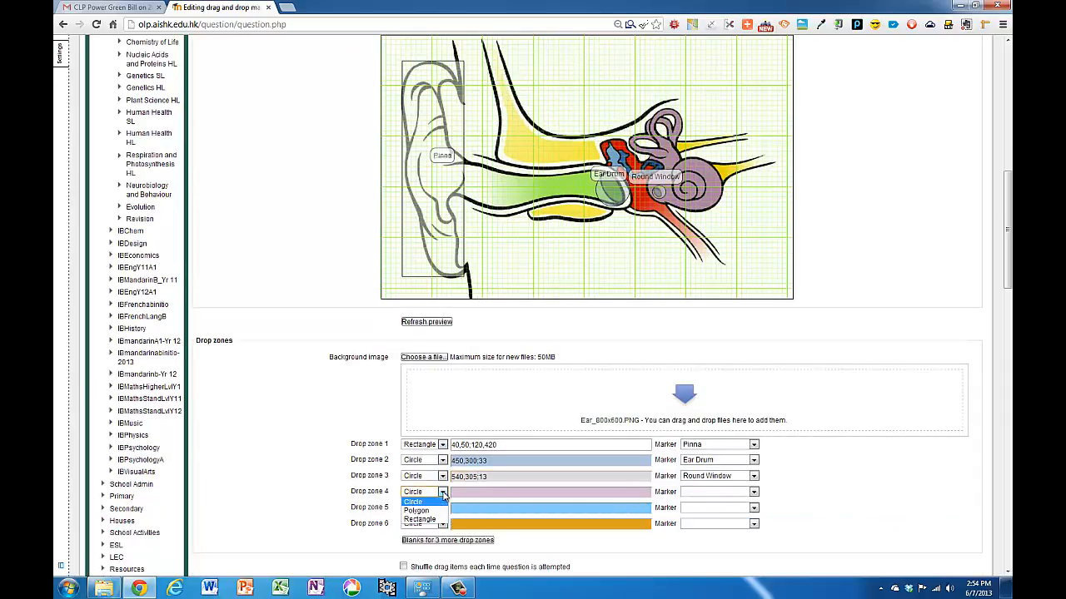
{"action": "left_click", "coordinate": [416, 507]}
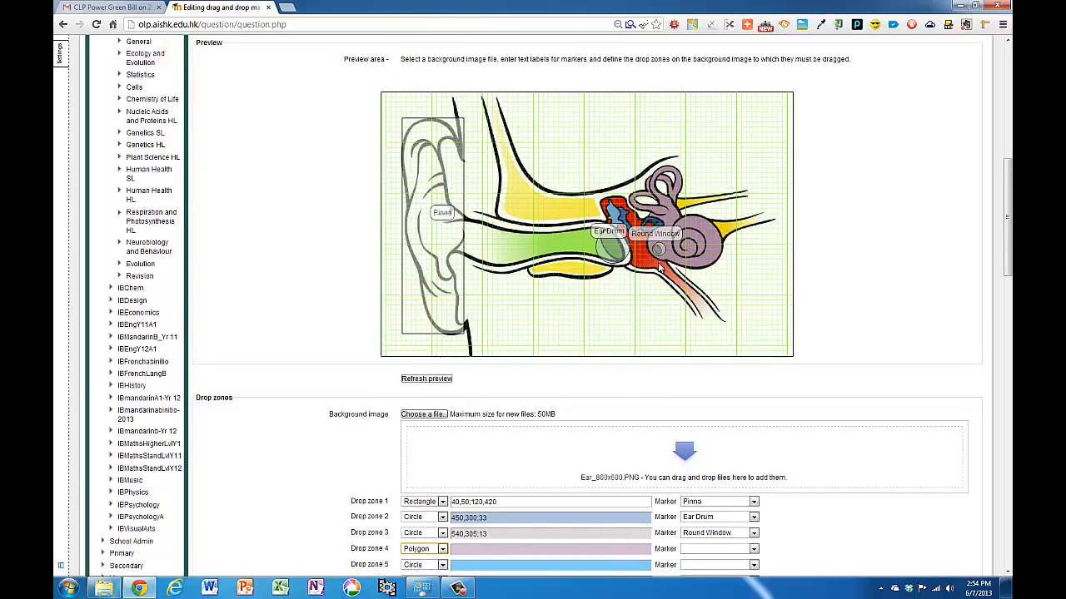
{"action": "mouse_move", "coordinate": [730, 325]}
{"action": "type", "text": "630,340;"}
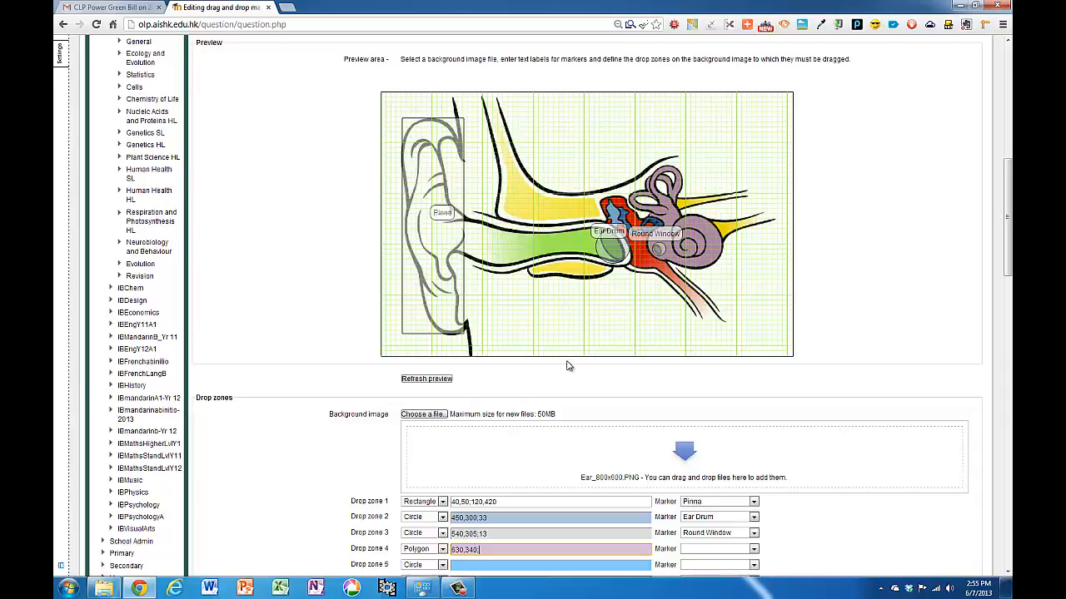
{"action": "mouse_move", "coordinate": [662, 248]}
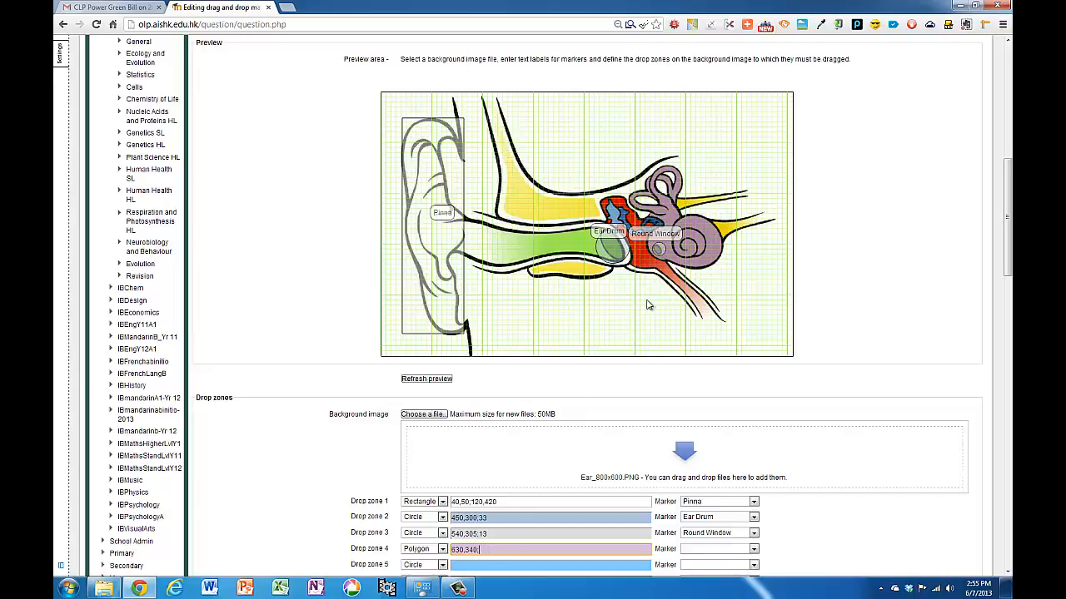
{"action": "mouse_move", "coordinate": [680, 275]}
{"action": "type", "text": "690,340;78"}
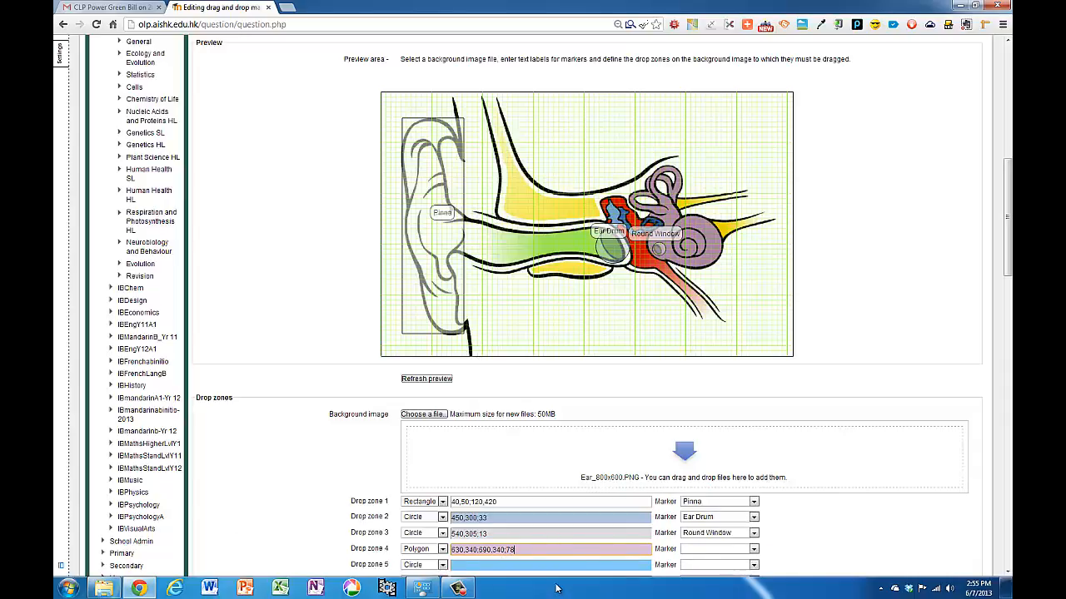
{"action": "type", "text": "0"}
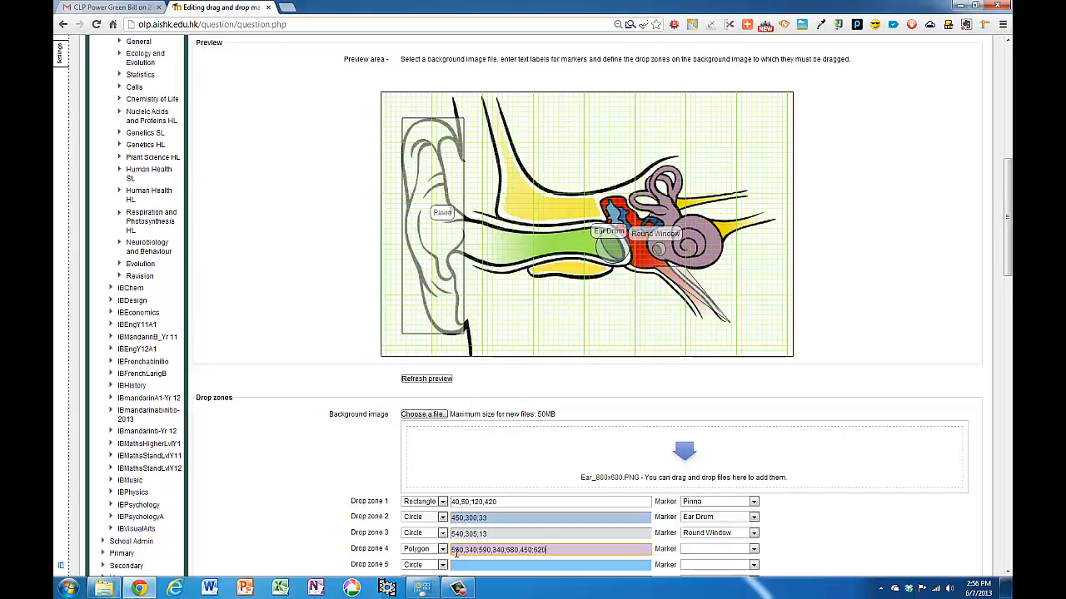
{"action": "type", "text": ",450"}
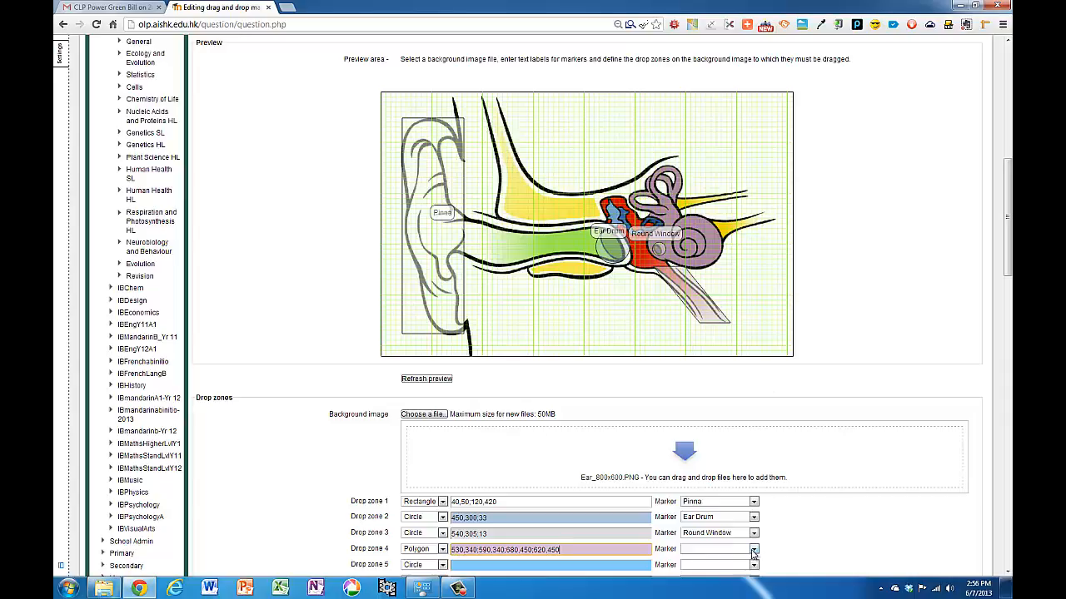
{"action": "left_click", "coordinate": [751, 551]}
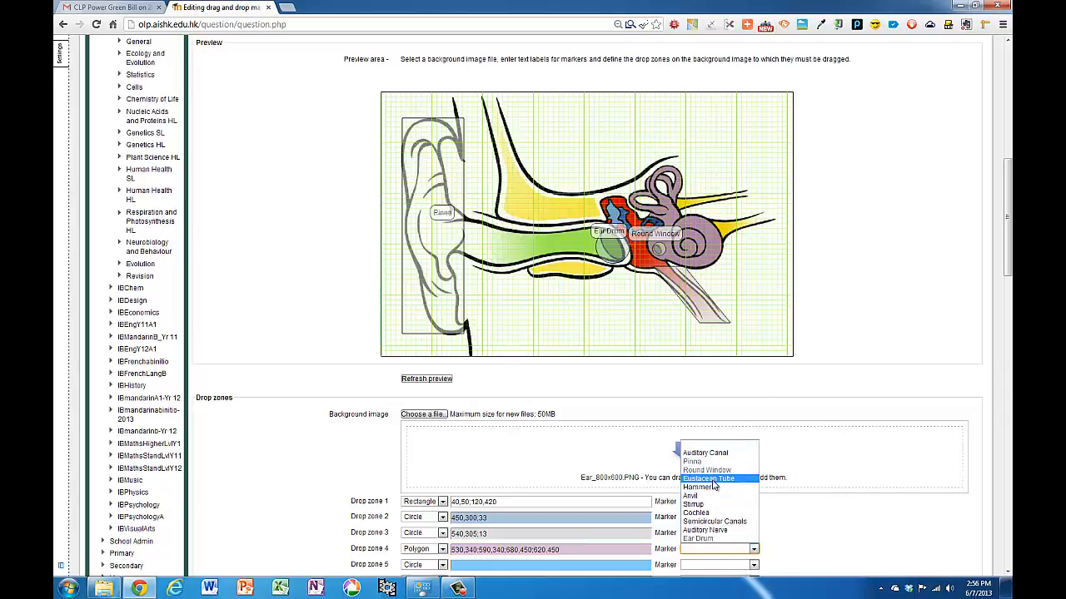
{"action": "left_click", "coordinate": [709, 478]}
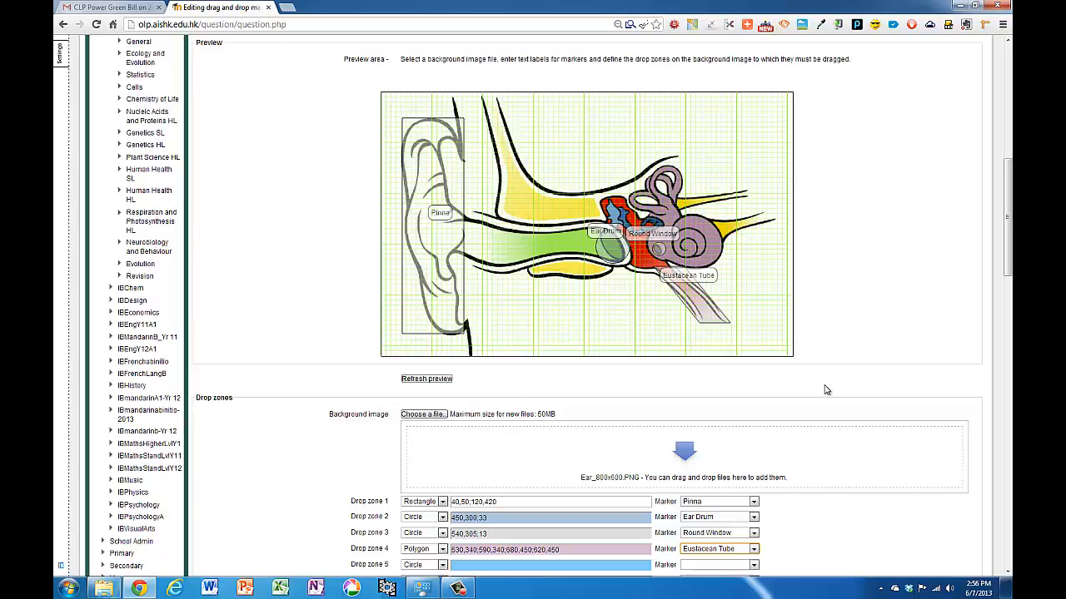
Step: Save the question and return to the question bank listing it first
{"action": "scroll", "scroll_direction": "down", "scroll_amount": 3}
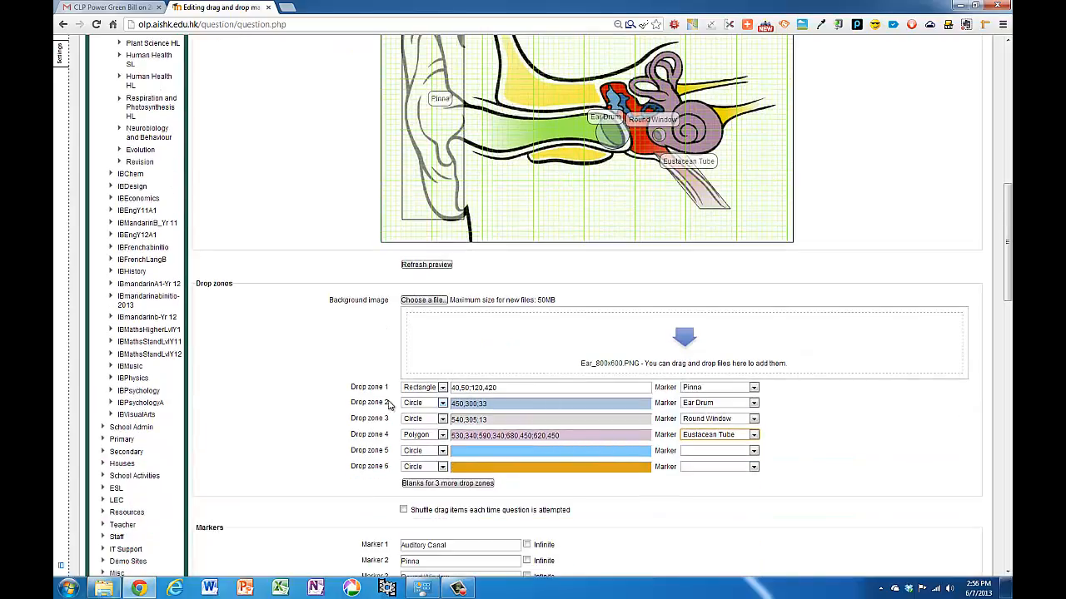
{"action": "mouse_move", "coordinate": [369, 345]}
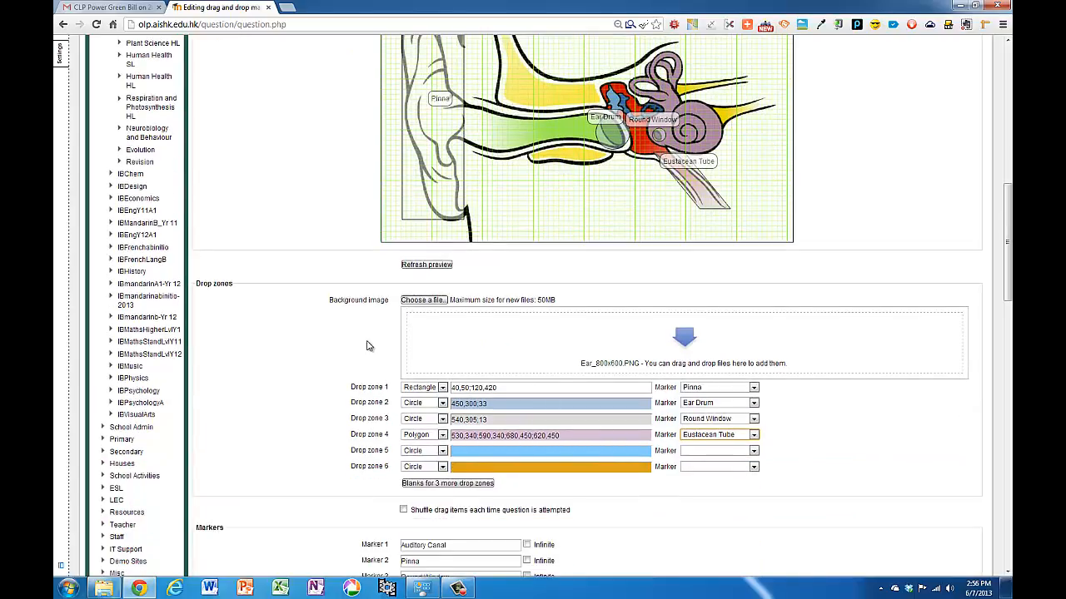
{"action": "scroll", "scroll_direction": "down", "scroll_amount": 3}
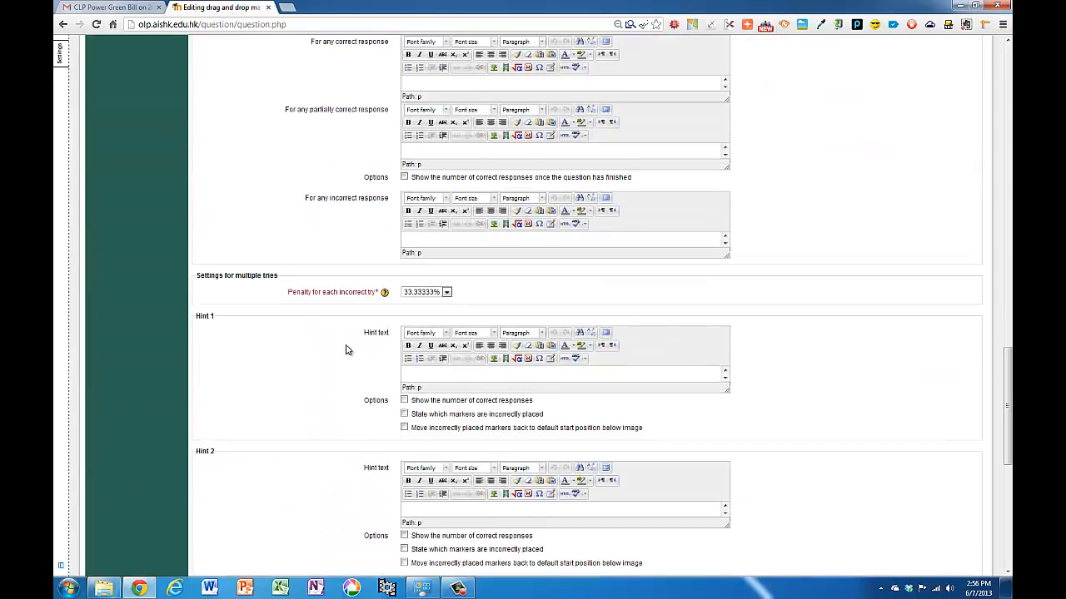
{"action": "scroll", "scroll_direction": "down", "scroll_amount": 3}
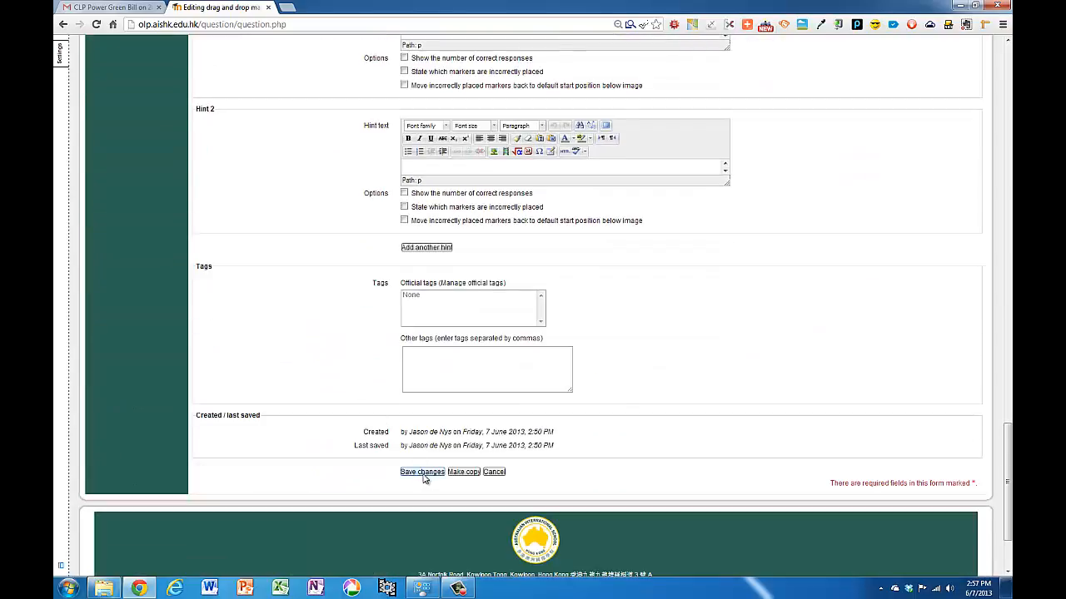
{"action": "left_click", "coordinate": [421, 472]}
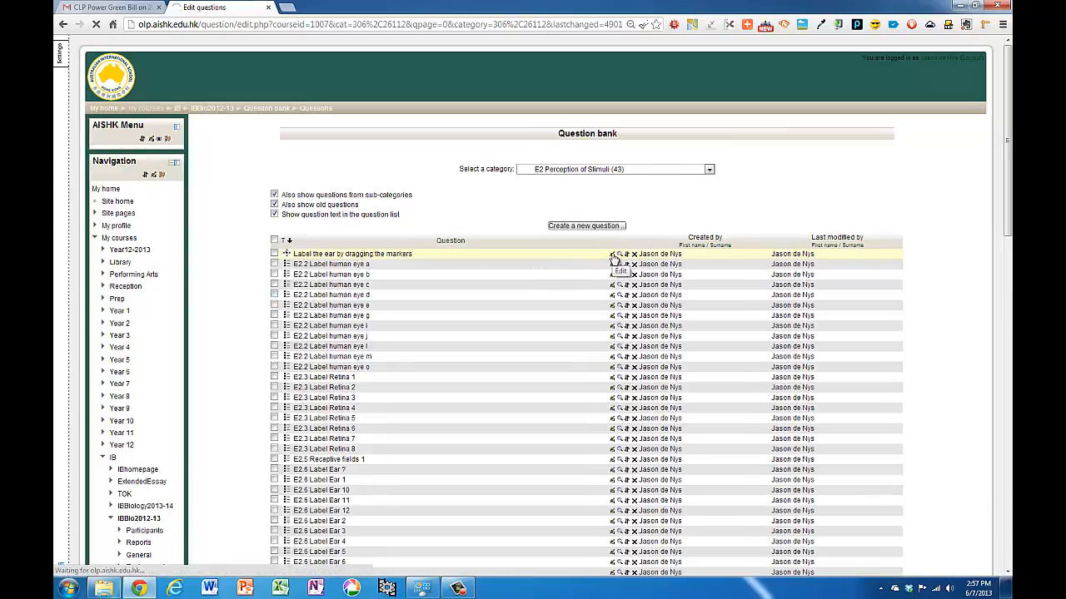
Step: Reopen the ear question and define the Auditory Canal rectangle zone and remaining markers
{"action": "left_click", "coordinate": [614, 254]}
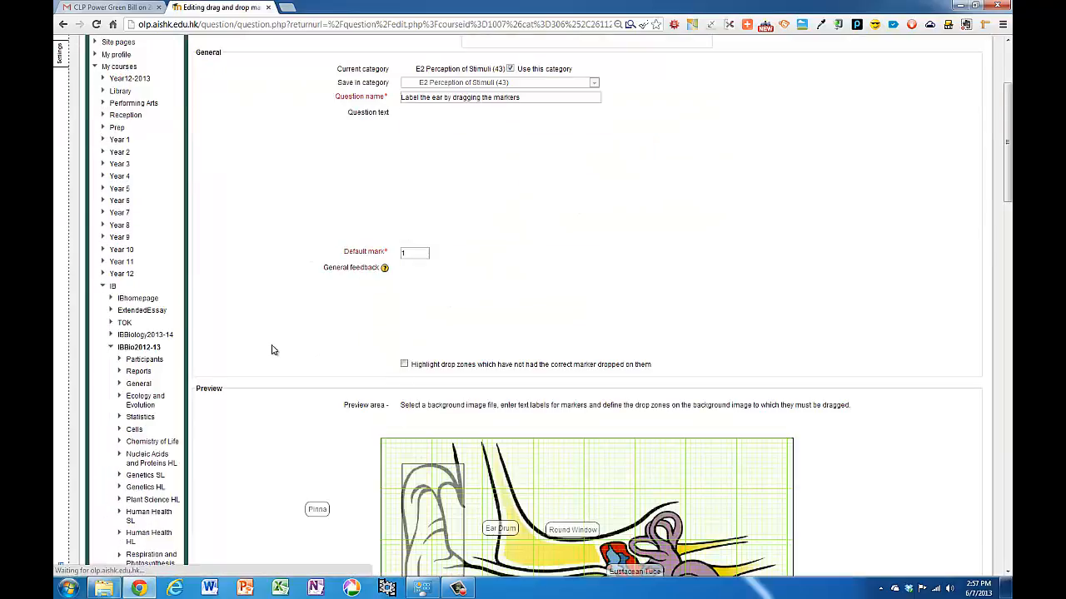
{"action": "scroll", "scroll_direction": "down", "scroll_amount": 3}
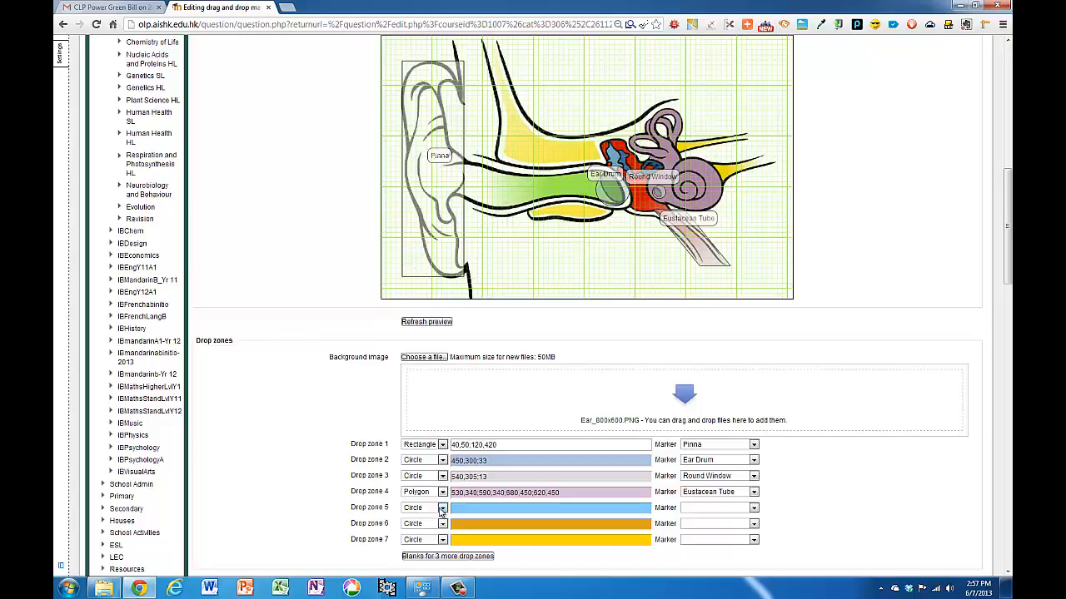
{"action": "left_click", "coordinate": [438, 508]}
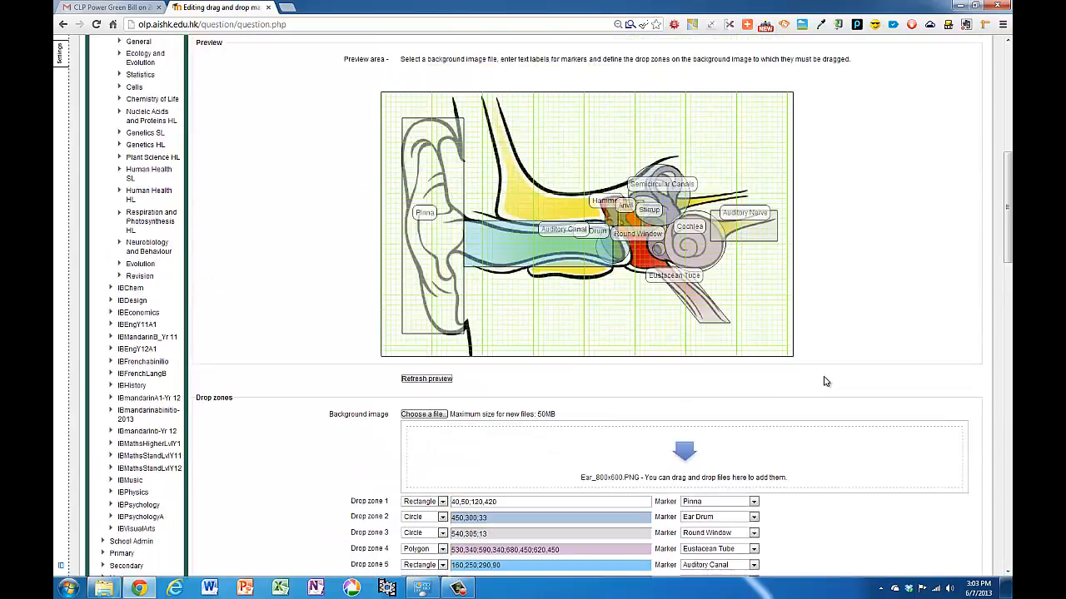
{"action": "scroll", "scroll_direction": "down", "scroll_amount": 3}
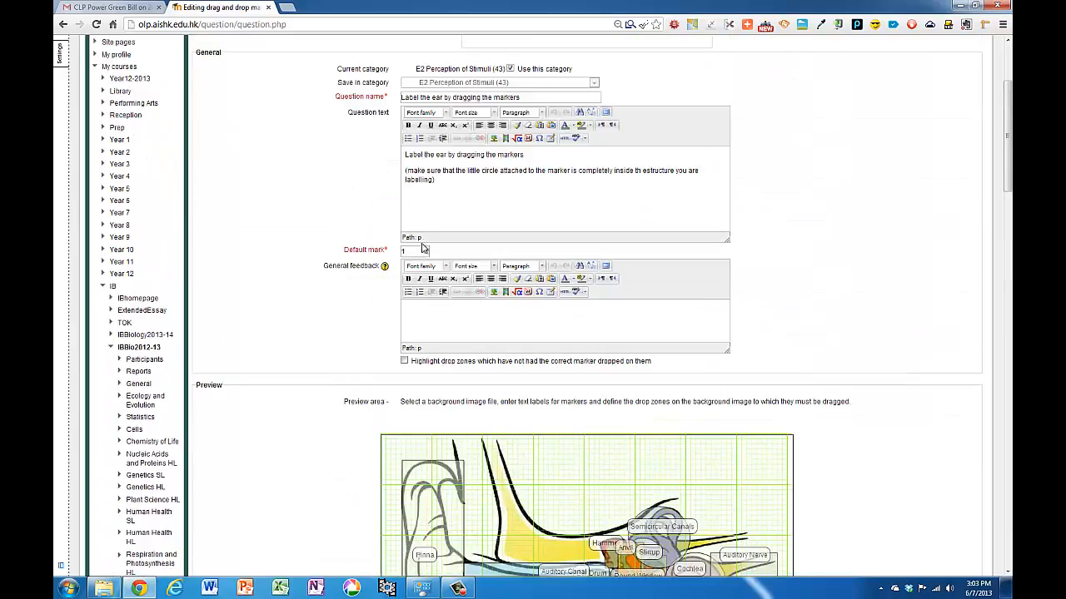
Step: Change the question's default mark from 1 to 5 and review the rest of the form
{"action": "left_click", "coordinate": [415, 251]}
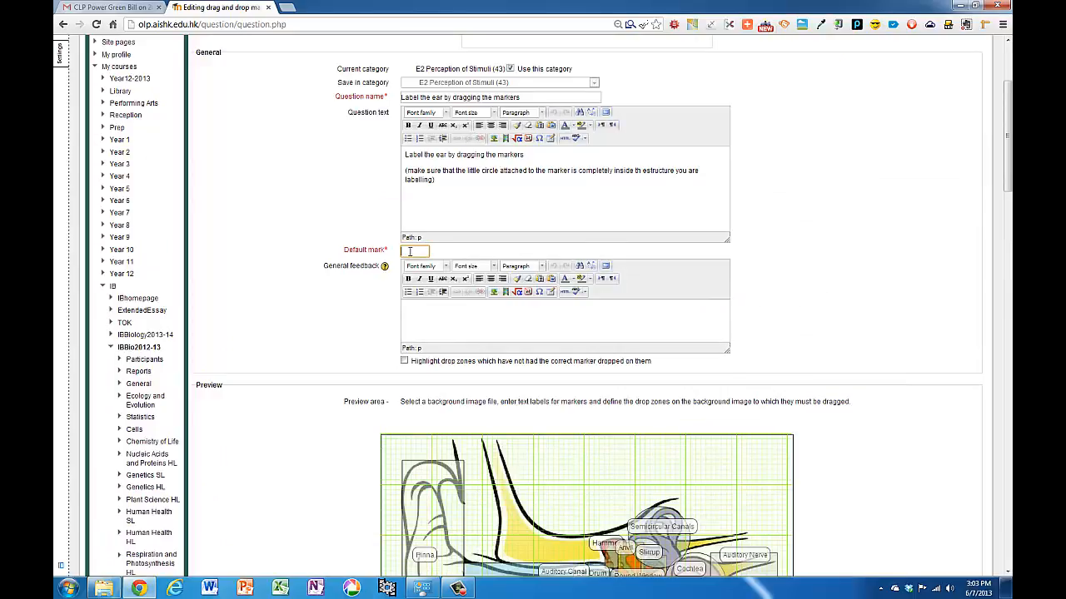
{"action": "type", "text": "5"}
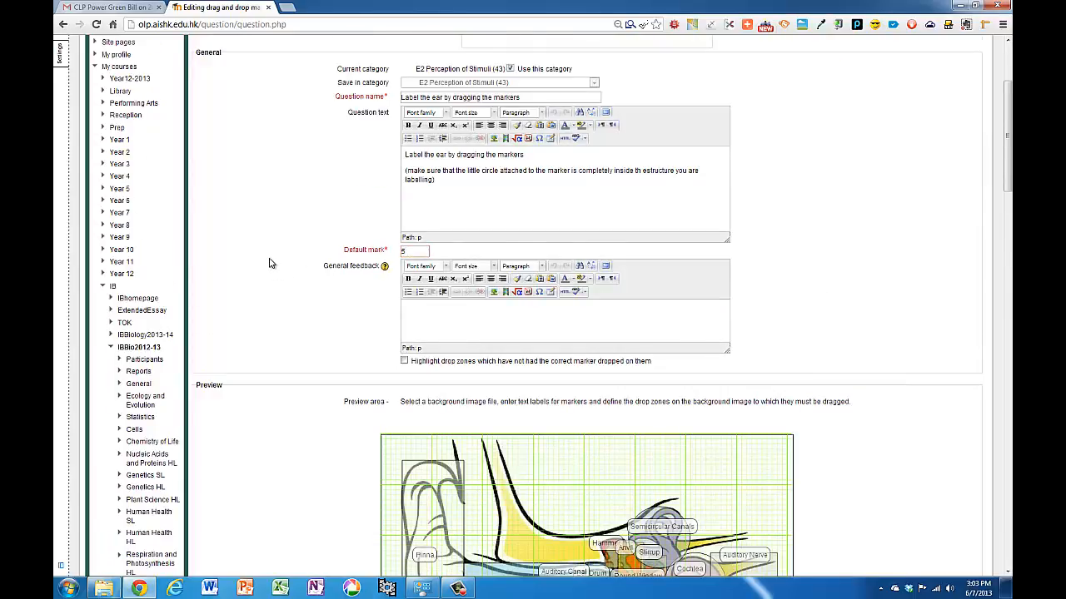
{"action": "scroll", "scroll_direction": "down", "scroll_amount": 3}
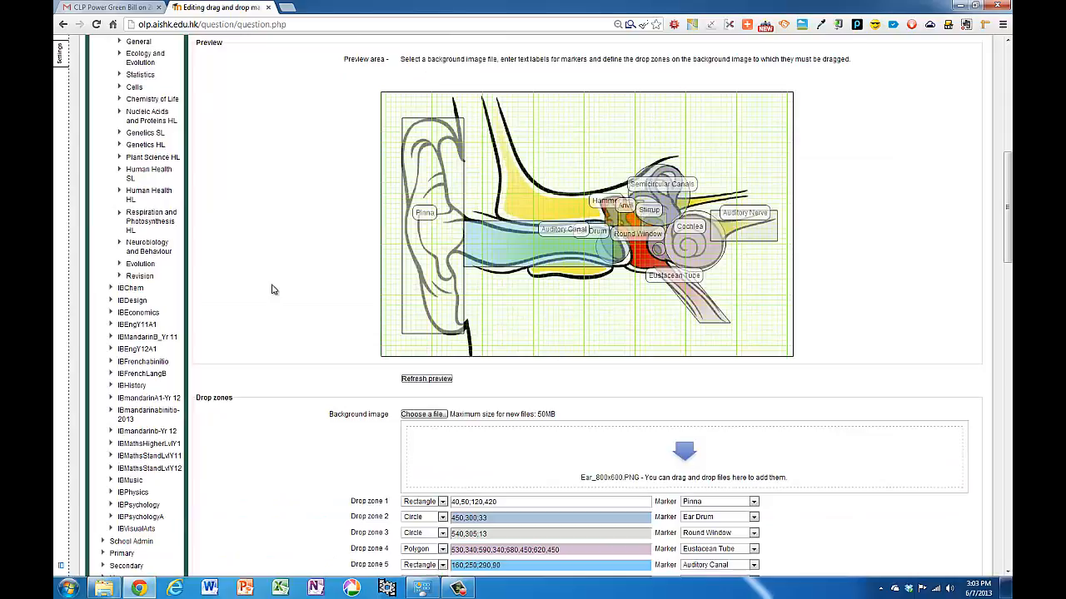
{"action": "scroll", "scroll_direction": "down", "scroll_amount": 3}
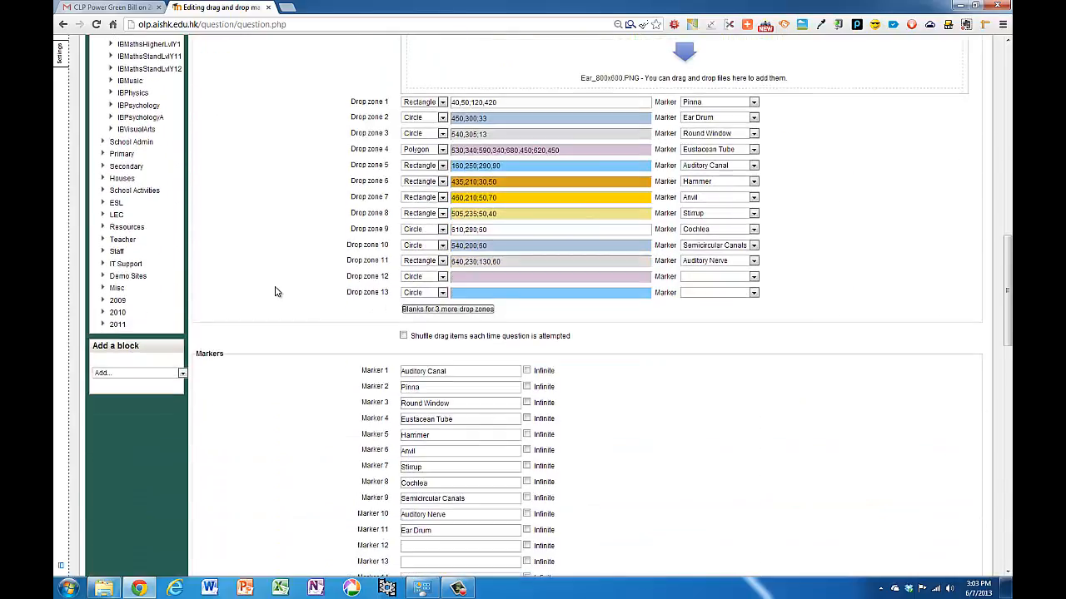
{"action": "scroll", "scroll_direction": "down", "scroll_amount": 3}
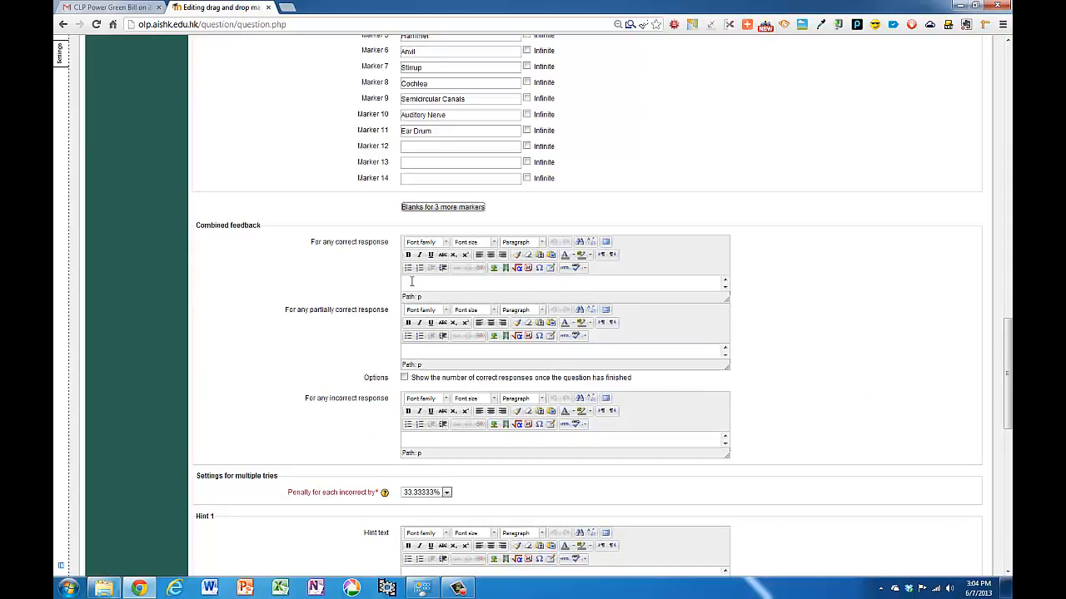
{"action": "scroll", "scroll_direction": "down", "scroll_amount": 3}
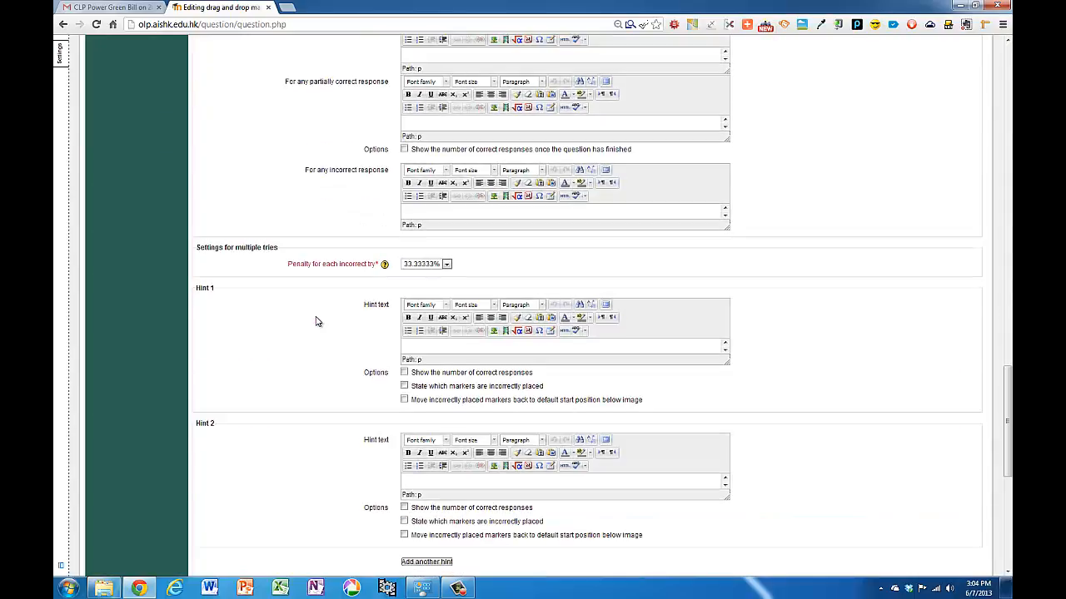
{"action": "mouse_move", "coordinate": [416, 266]}
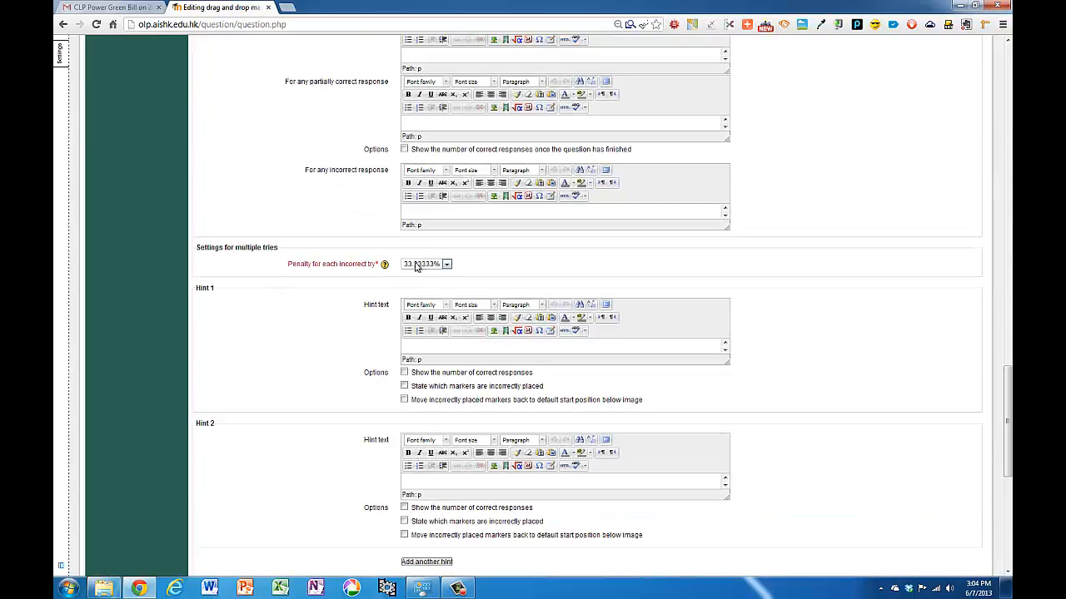
{"action": "scroll", "scroll_direction": "down", "scroll_amount": 3}
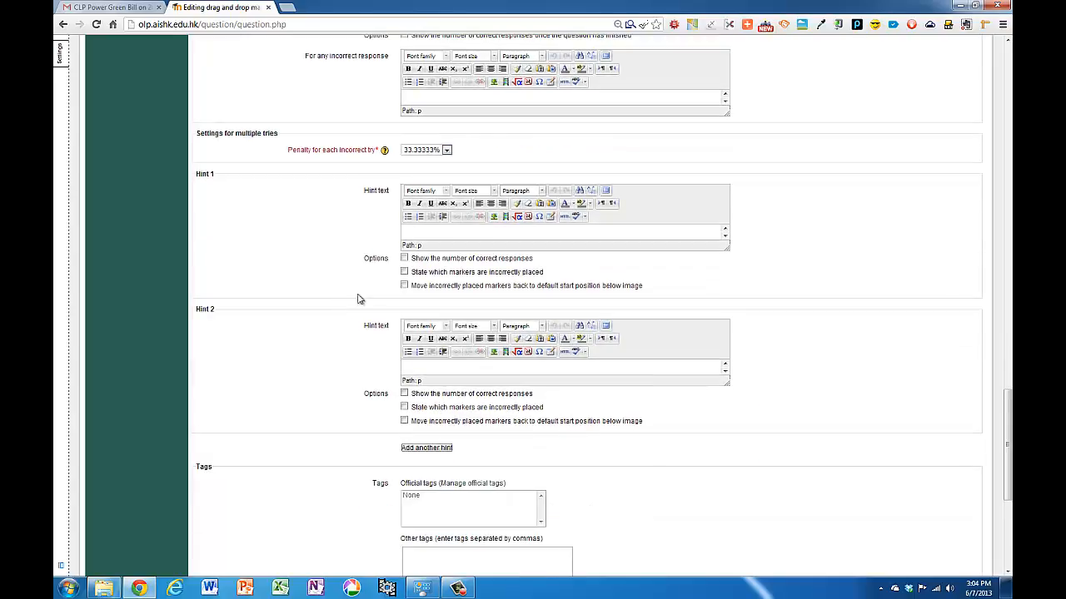
{"action": "scroll", "scroll_direction": "down", "scroll_amount": 3}
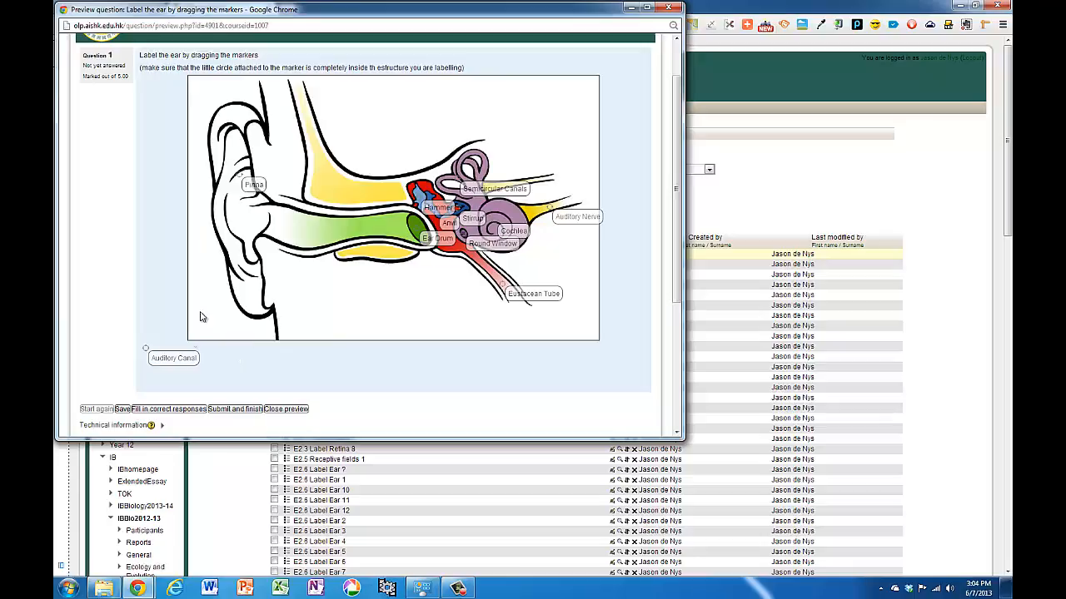
Step: Drag Auditory Canal onto the diagram and submit the preview, scoring 4.55 out of 5
{"action": "left_click_drag", "start_coordinate": [173, 358], "coordinate": [355, 168]}
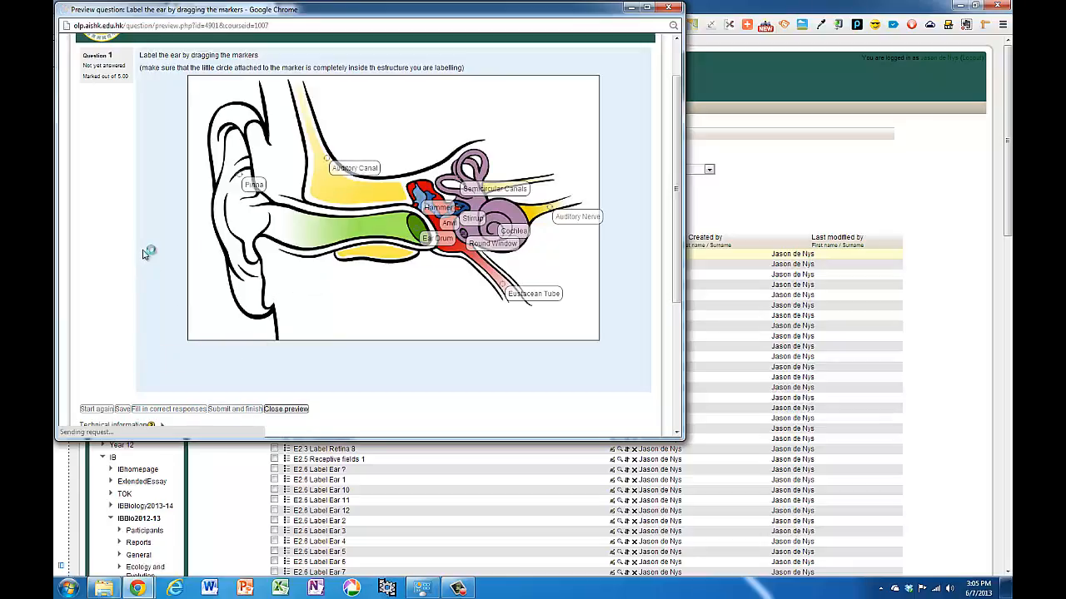
{"action": "left_click", "coordinate": [236, 409]}
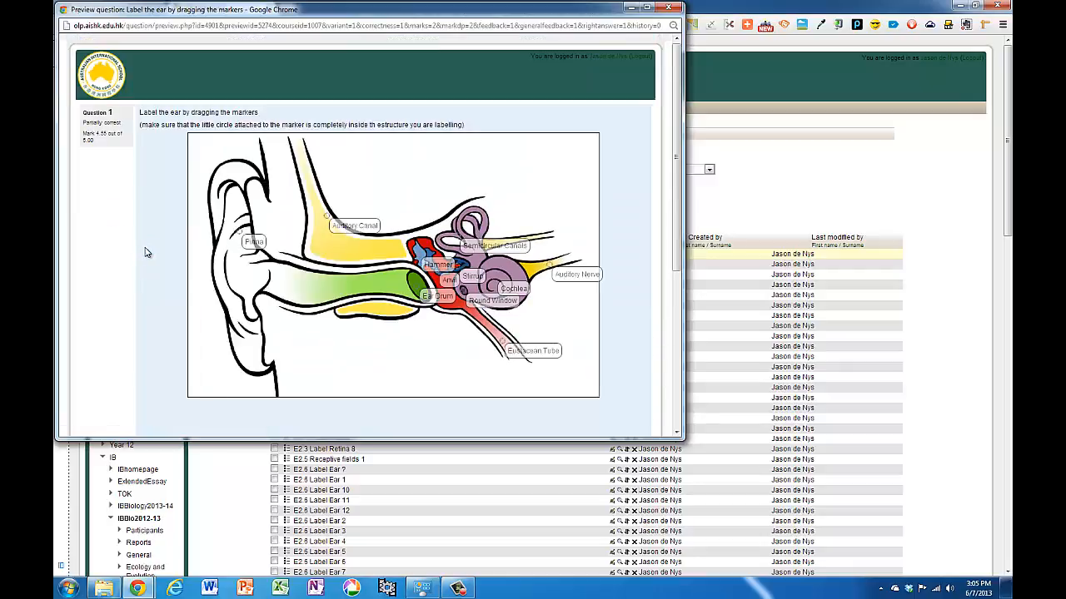
{"action": "scroll", "scroll_direction": "down", "scroll_amount": 3}
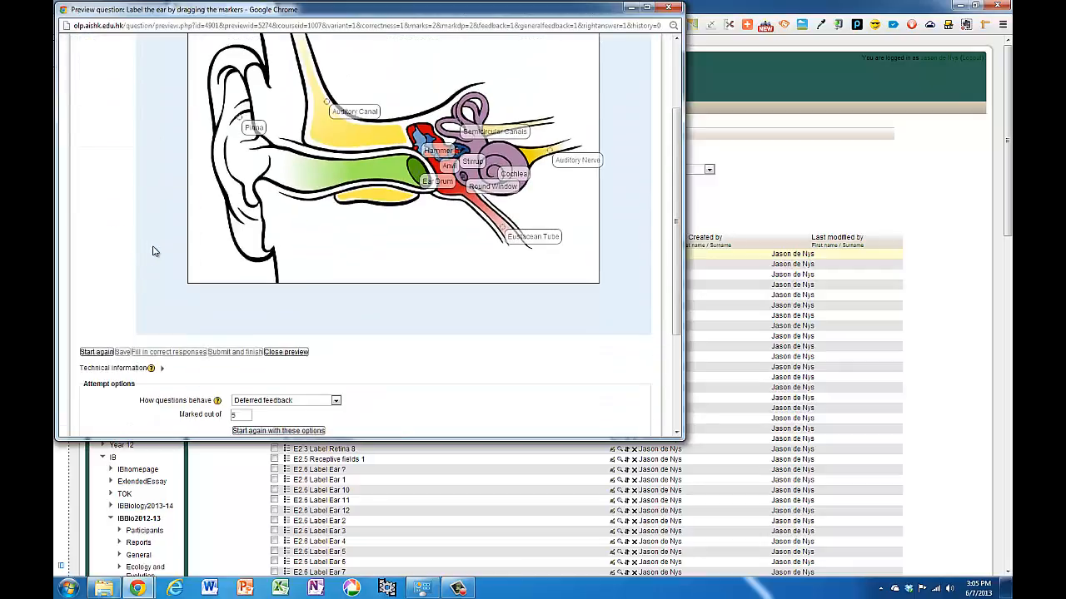